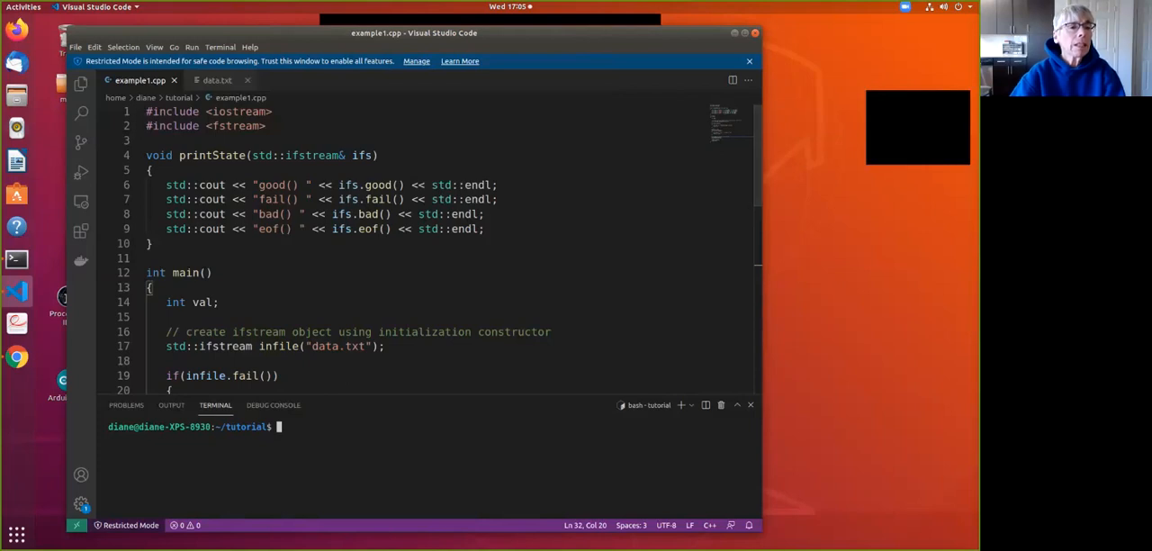
Compare data.txt's input integers against the example1.cpp source by alternating tabs
{"action": "left_click", "coordinate": [217, 81]}
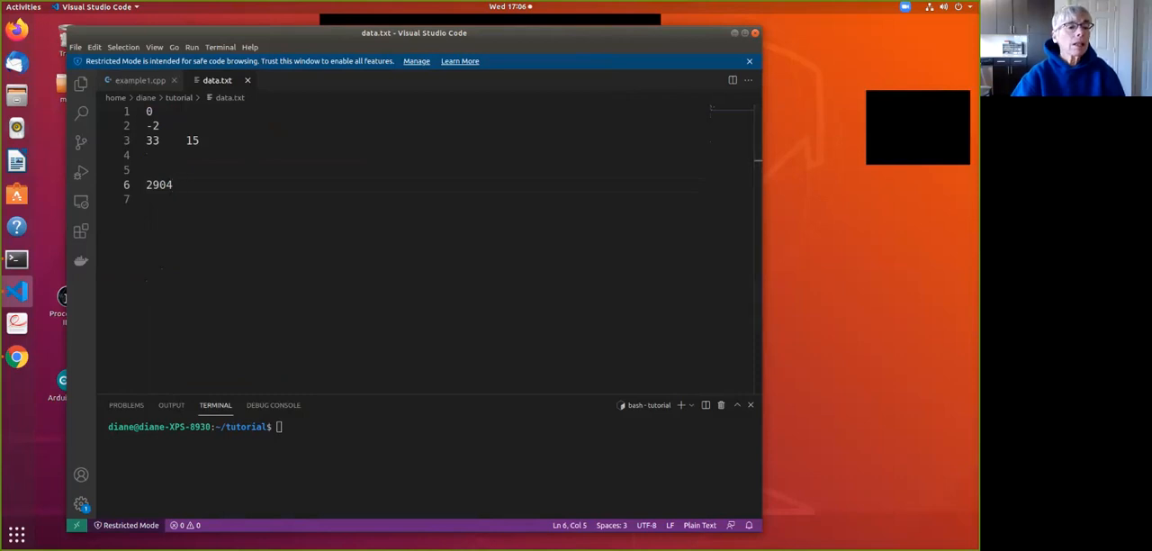
{"action": "left_click", "coordinate": [139, 80]}
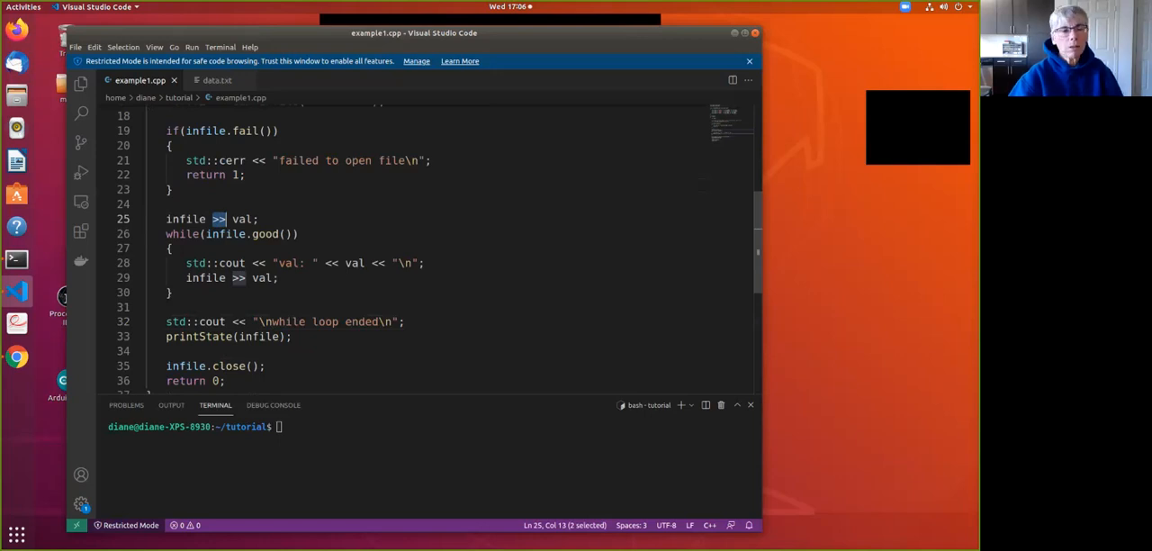
{"action": "left_click", "coordinate": [217, 80]}
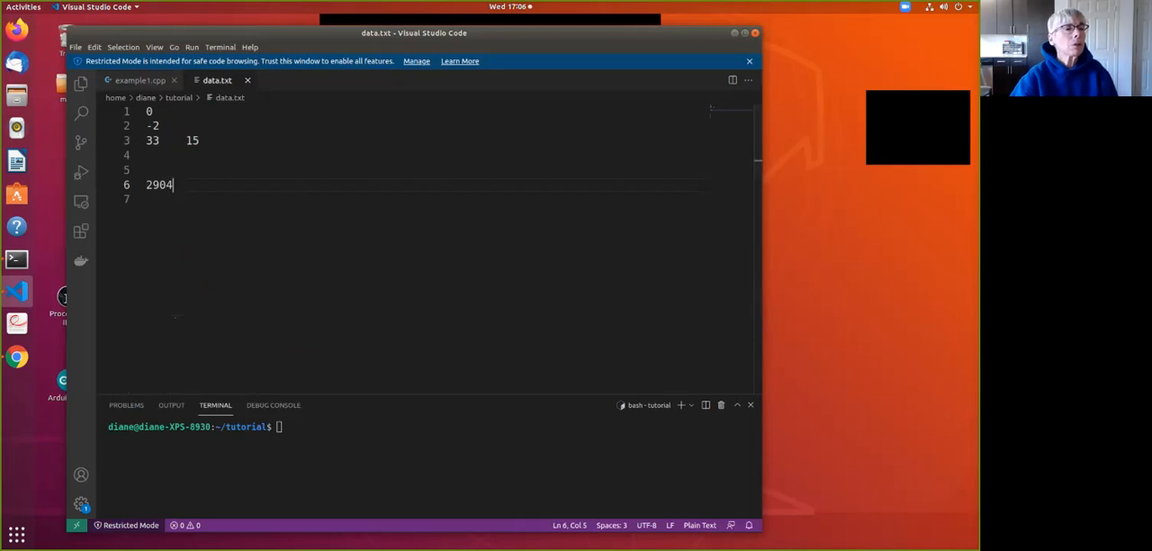
{"action": "left_click", "coordinate": [139, 80]}
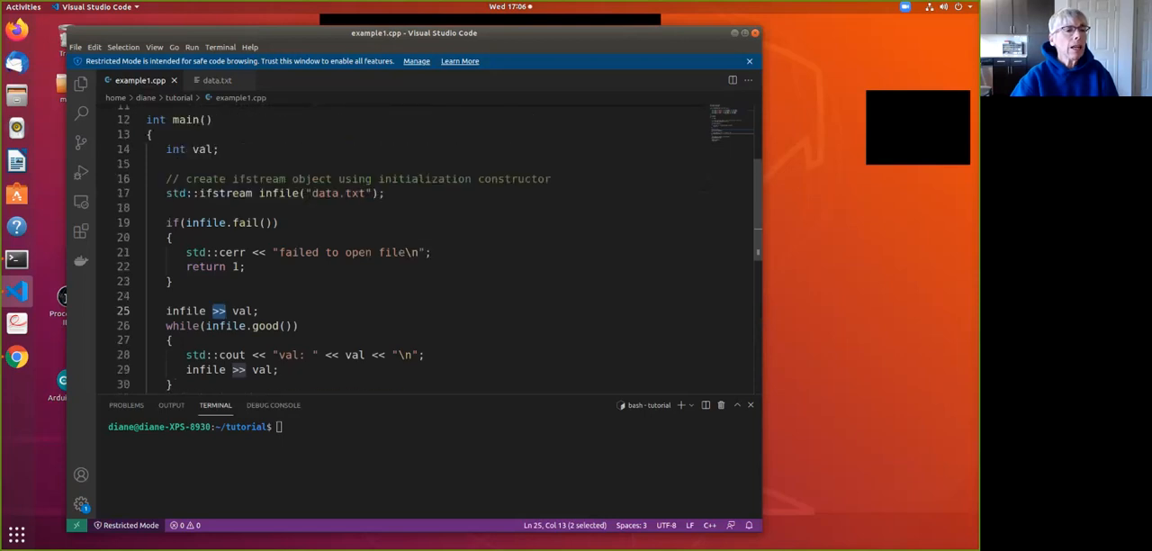
Highlight the initial read into val (line 25) and the print of val (line 28), ending on data.txt
{"action": "scroll", "scroll_direction": "down", "scroll_amount": 3}
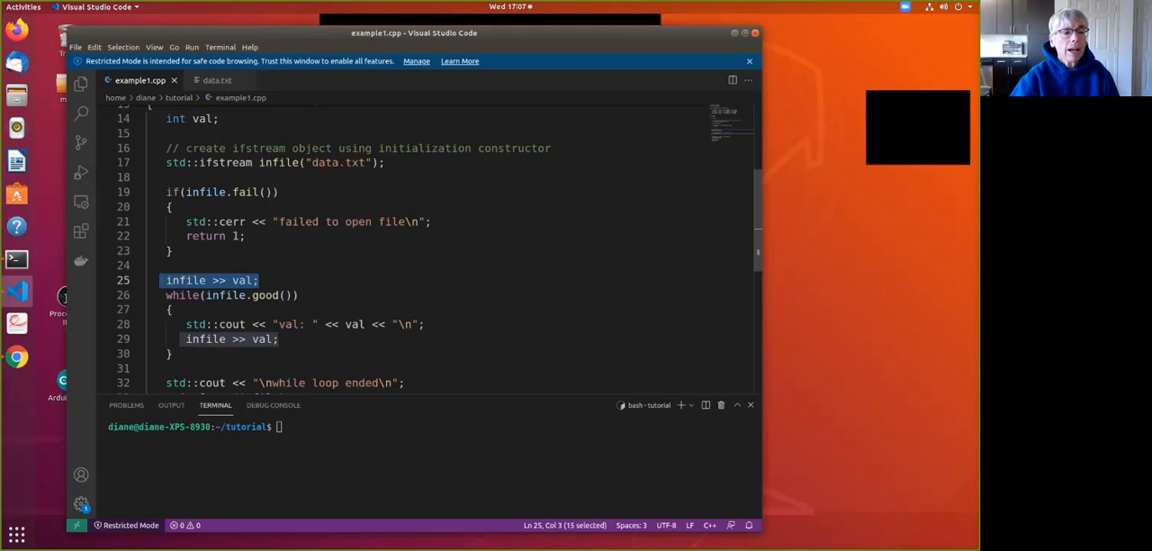
{"action": "double_click", "coordinate": [240, 295]}
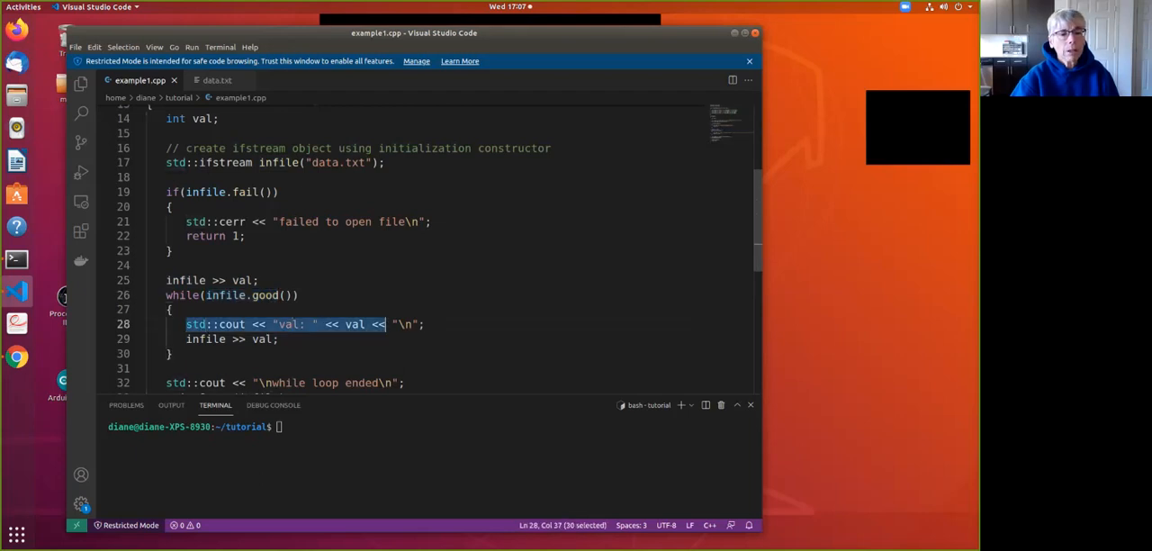
{"action": "left_click_drag", "start_coordinate": [387, 324], "coordinate": [424, 324]}
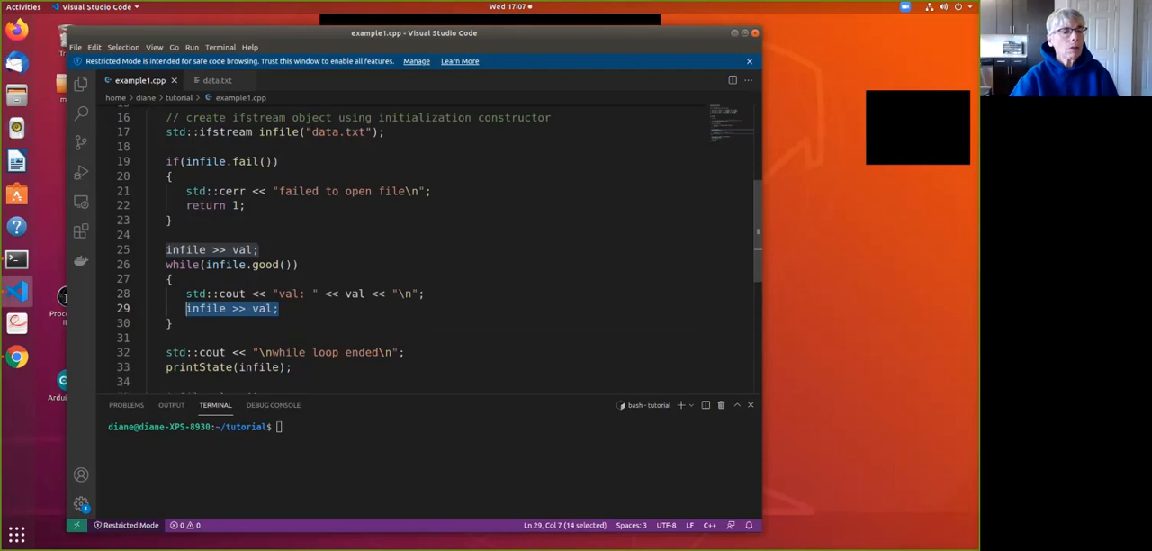
{"action": "scroll", "scroll_direction": "down", "scroll_amount": 3}
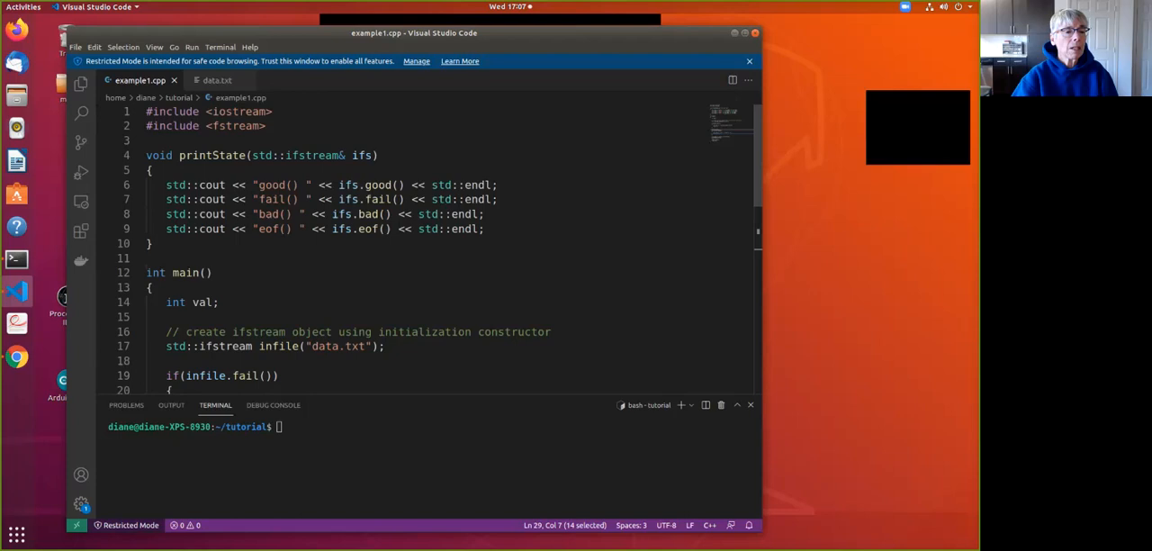
{"action": "scroll", "scroll_direction": "down", "scroll_amount": 3}
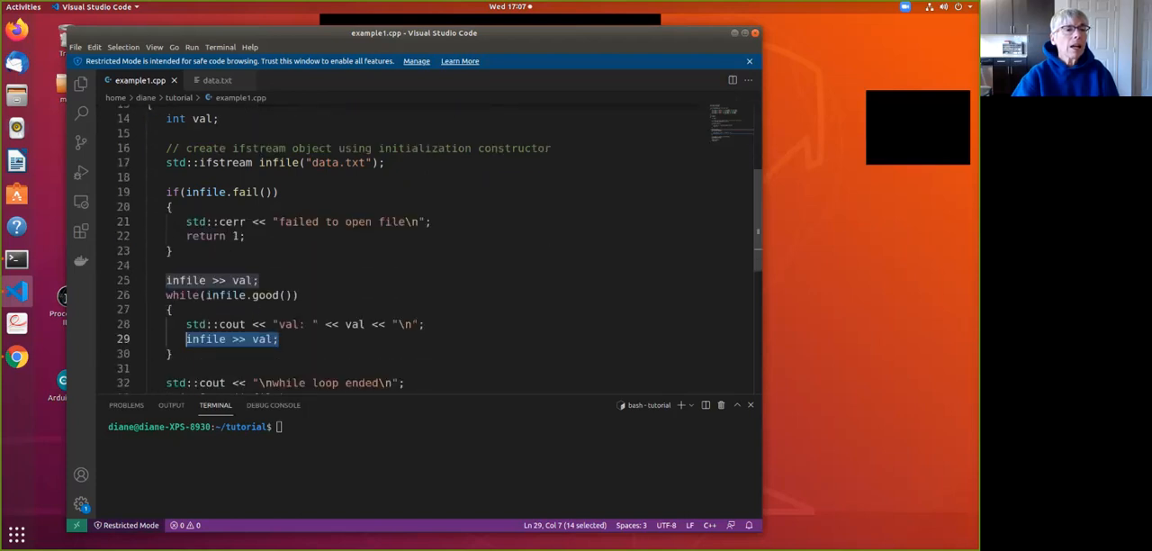
{"action": "left_click", "coordinate": [216, 80]}
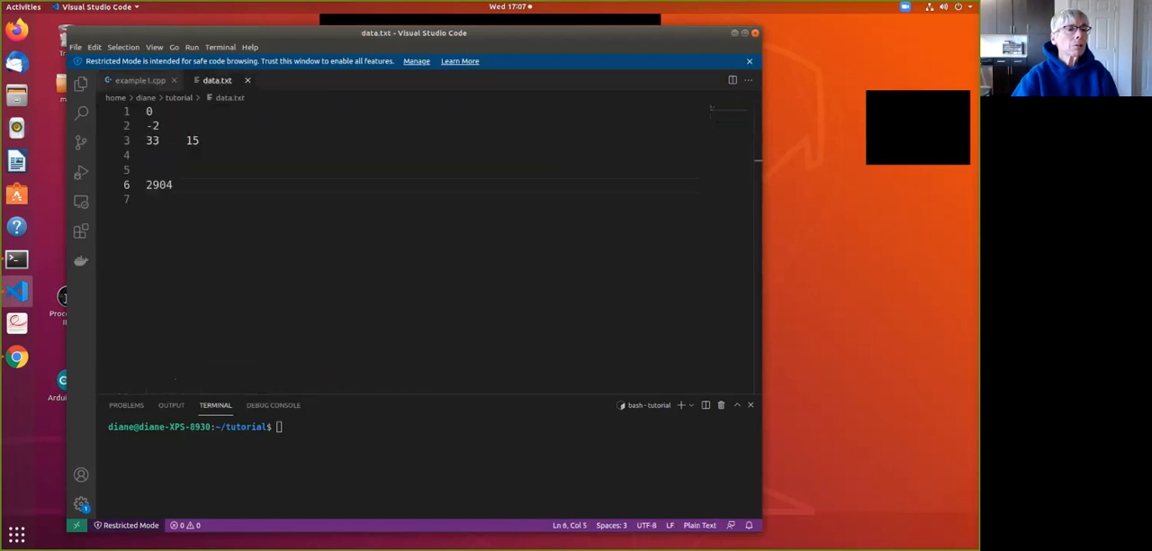
Run ./a.out from example1.cpp, printing 0, -2, 33, 15, 2904 and stream flags
{"action": "left_click", "coordinate": [140, 80]}
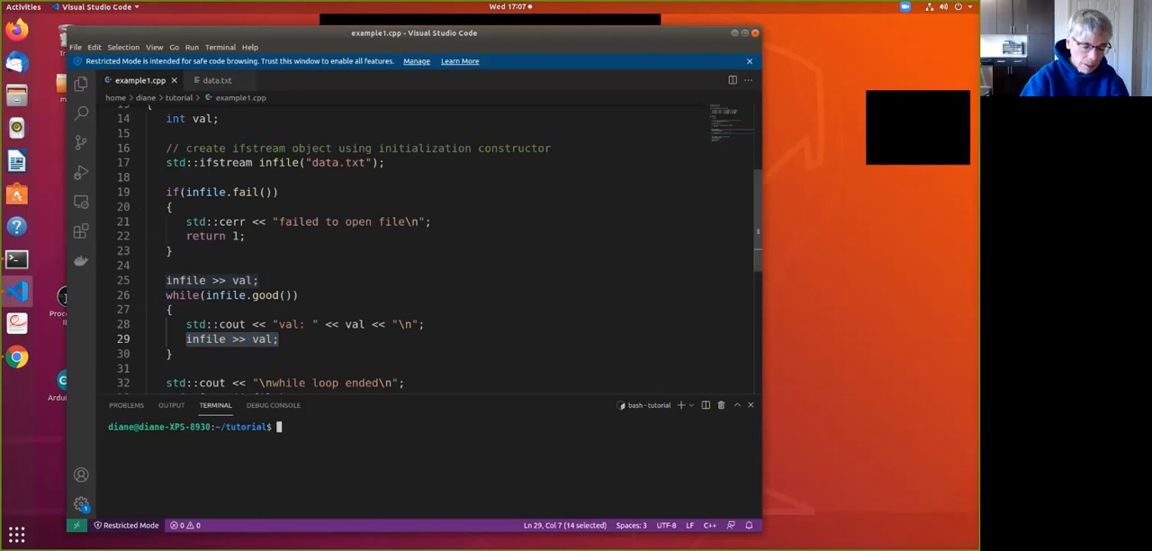
{"action": "type", "text": "./a"}
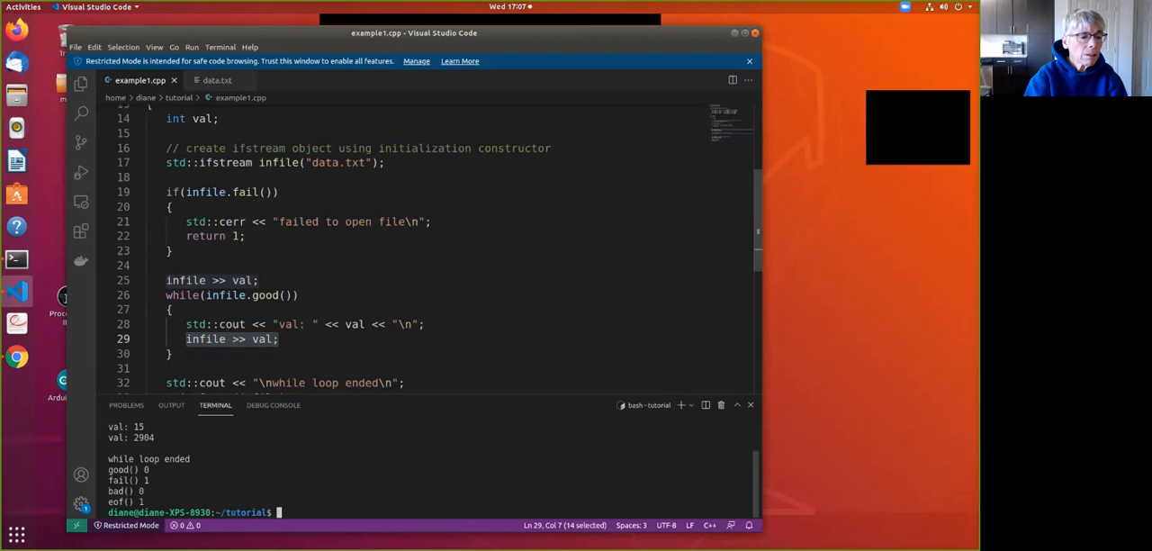
{"action": "type", "text": "printState(infile);"}
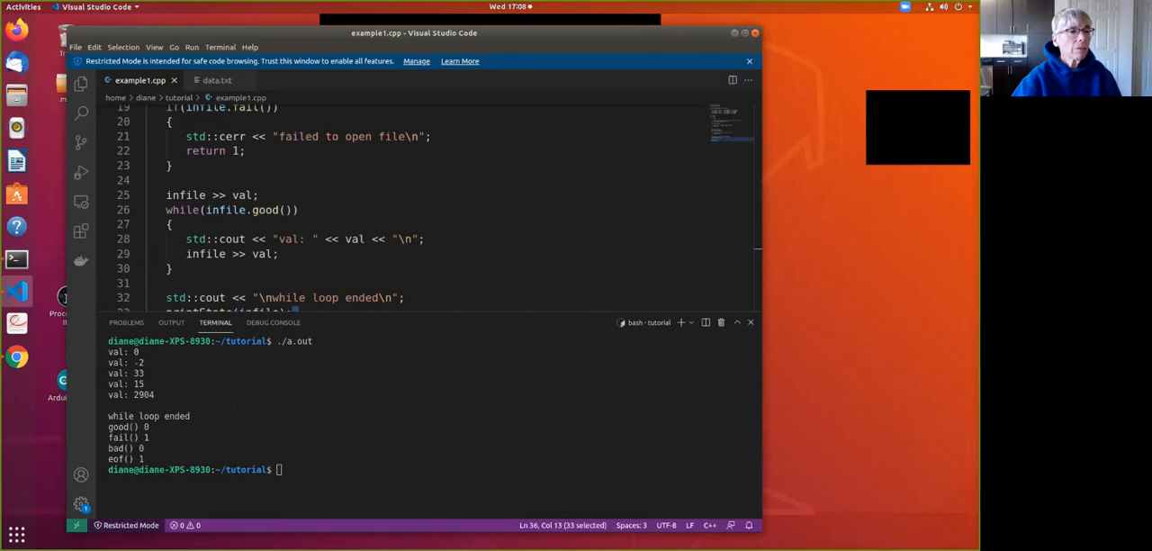
{"action": "left_click", "coordinate": [216, 80]}
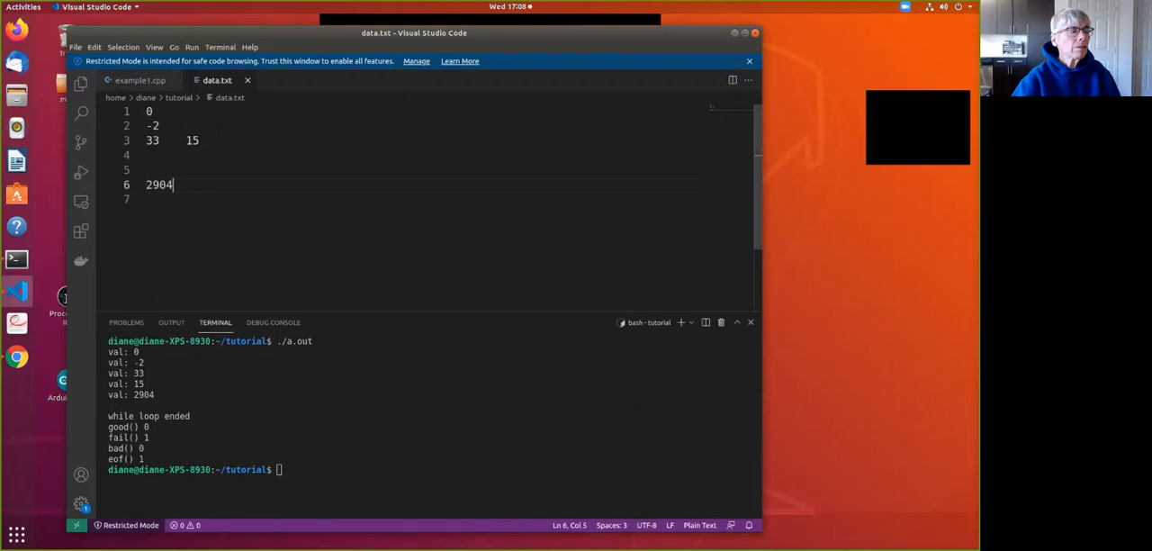
Insert spaces before 0 on data.txt line 1, rerun ./a.out, and compare both tabs
{"action": "left_click", "coordinate": [148, 111]}
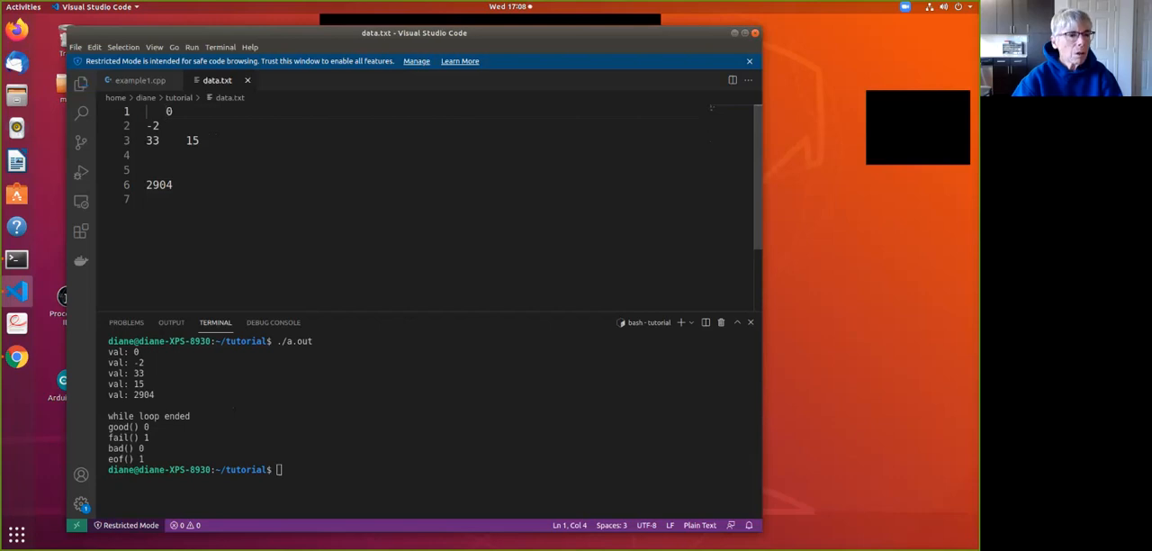
{"action": "left_click", "coordinate": [141, 80]}
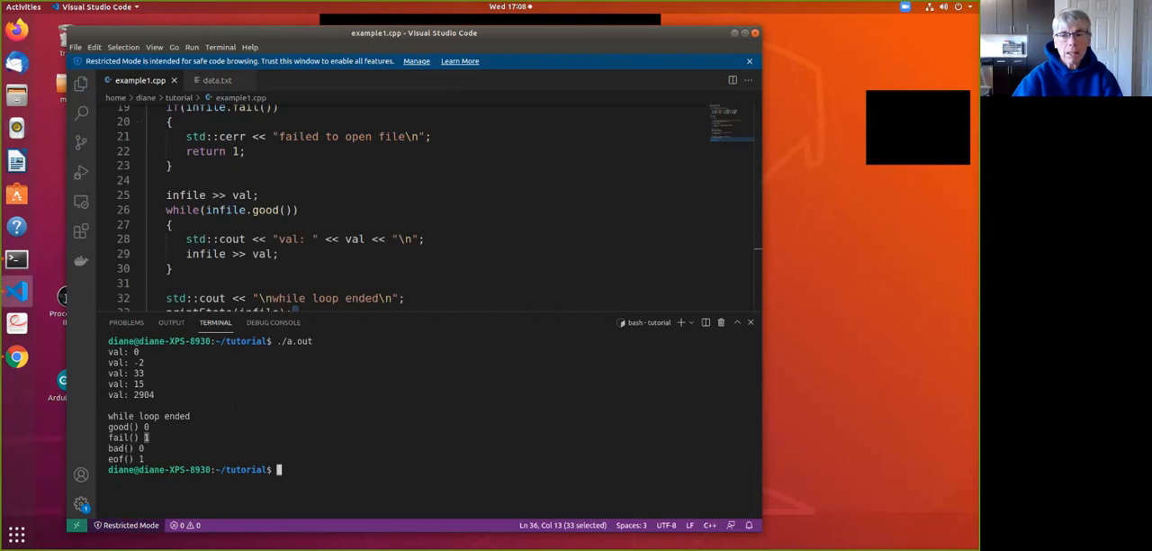
{"action": "left_click", "coordinate": [216, 81]}
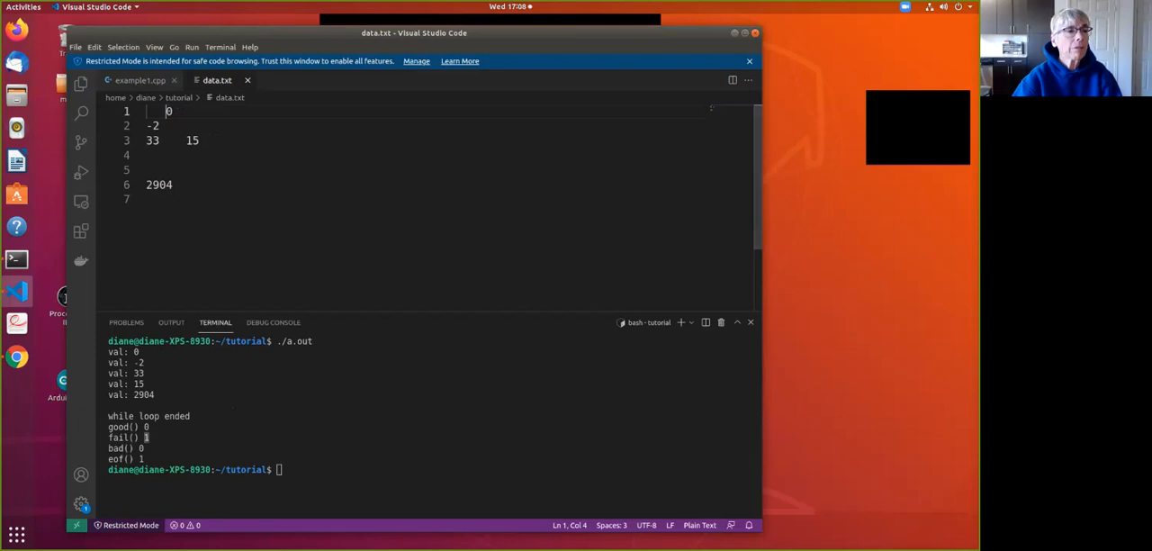
{"action": "left_click", "coordinate": [139, 80]}
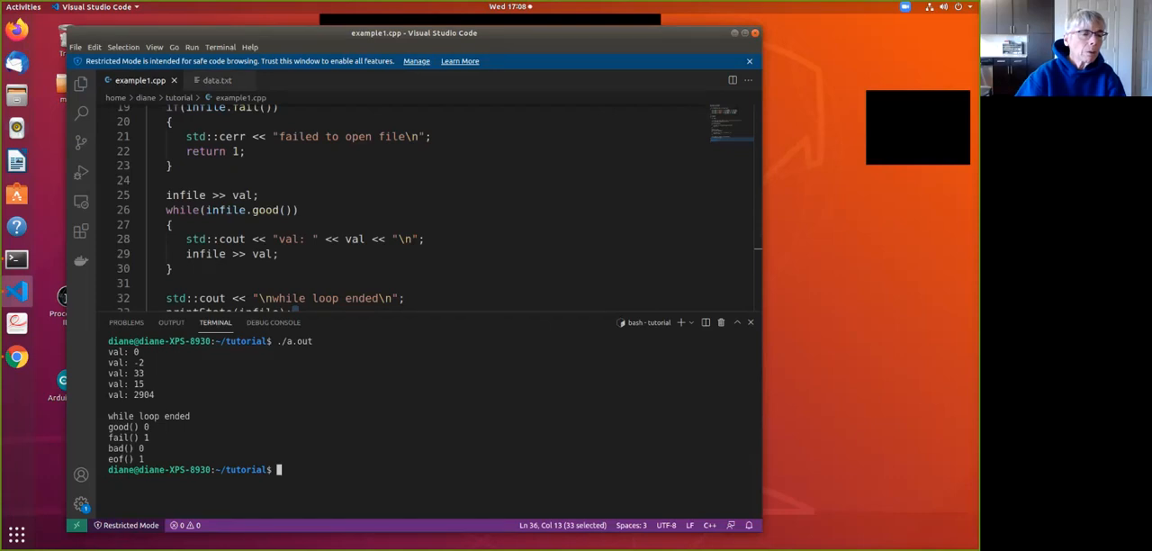
{"action": "left_click", "coordinate": [217, 80]}
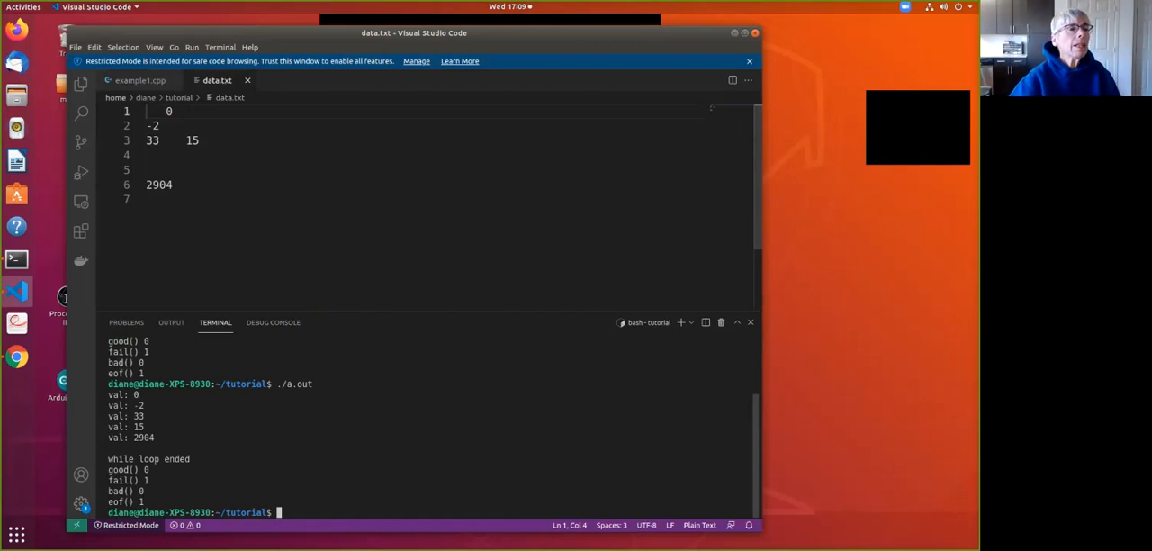
Change the loop to while(infile >> val) and delete both standalone infile >> val reads
{"action": "left_click", "coordinate": [135, 80]}
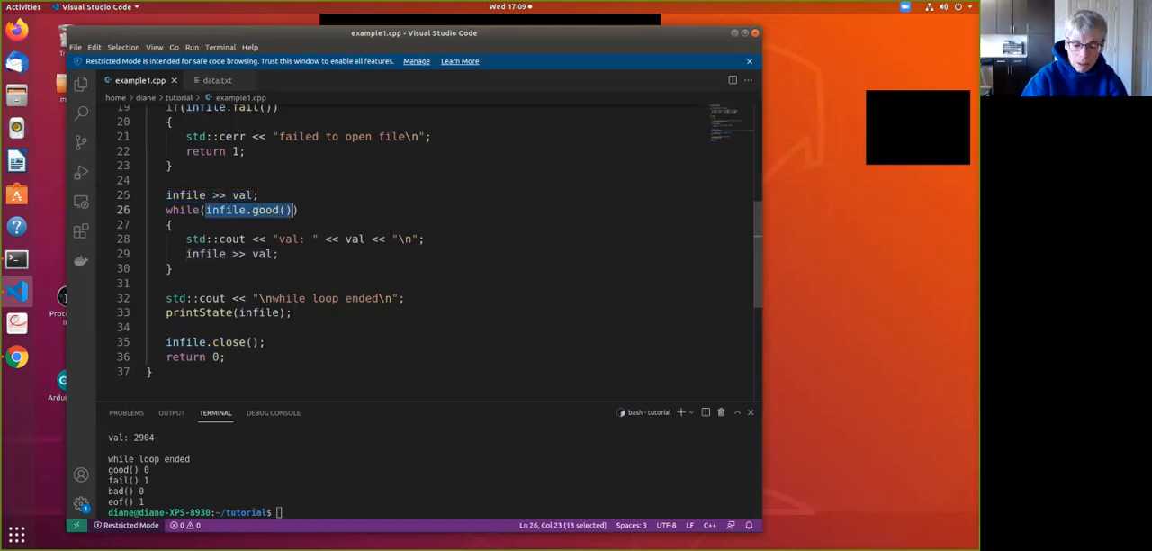
{"action": "key", "text": "Delete"}
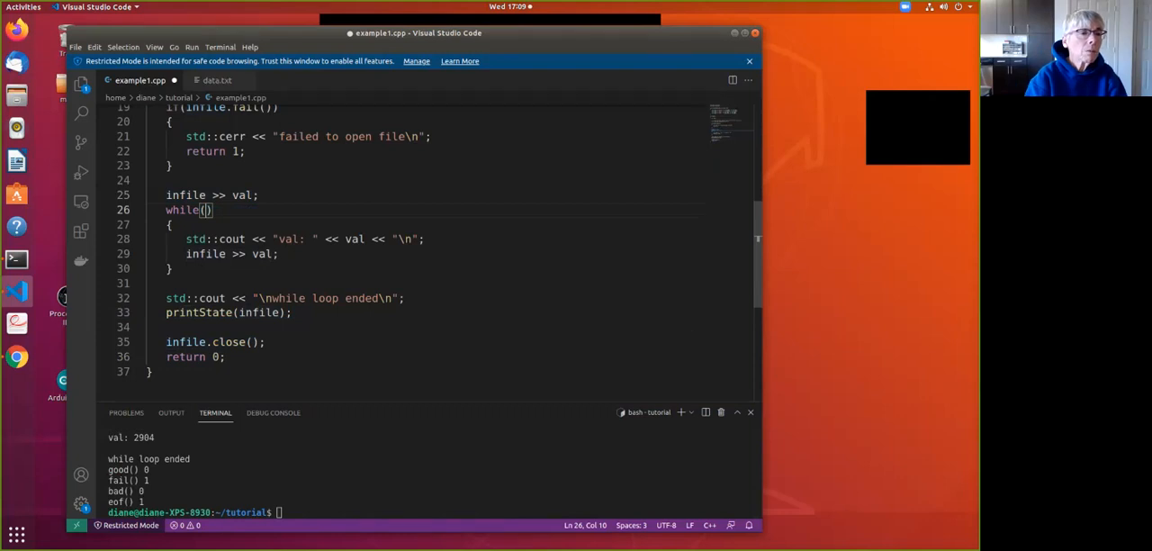
{"action": "type", "text": "infile >> val"}
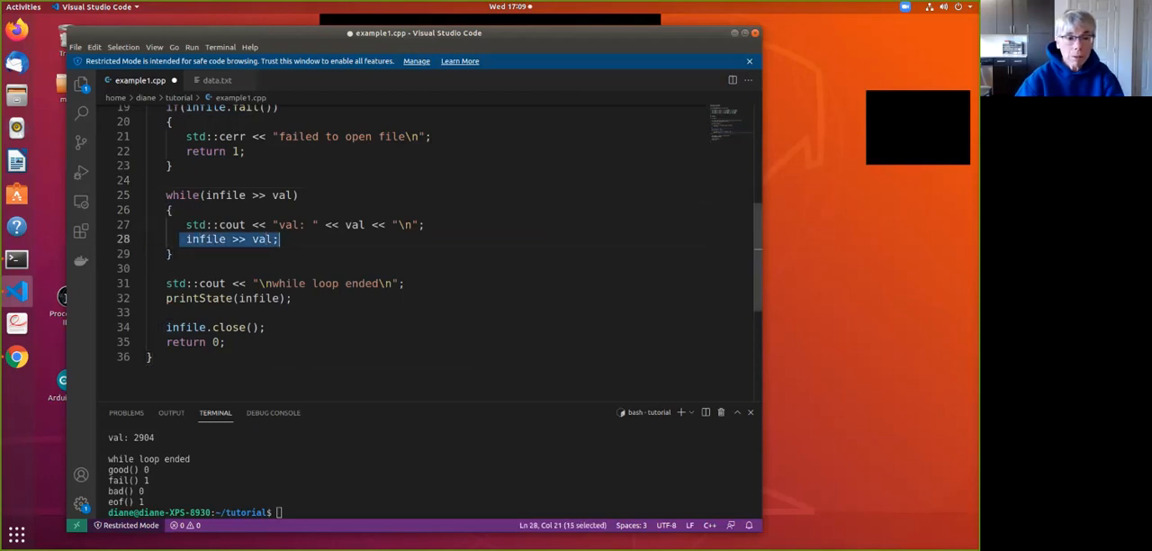
{"action": "key", "text": "Delete"}
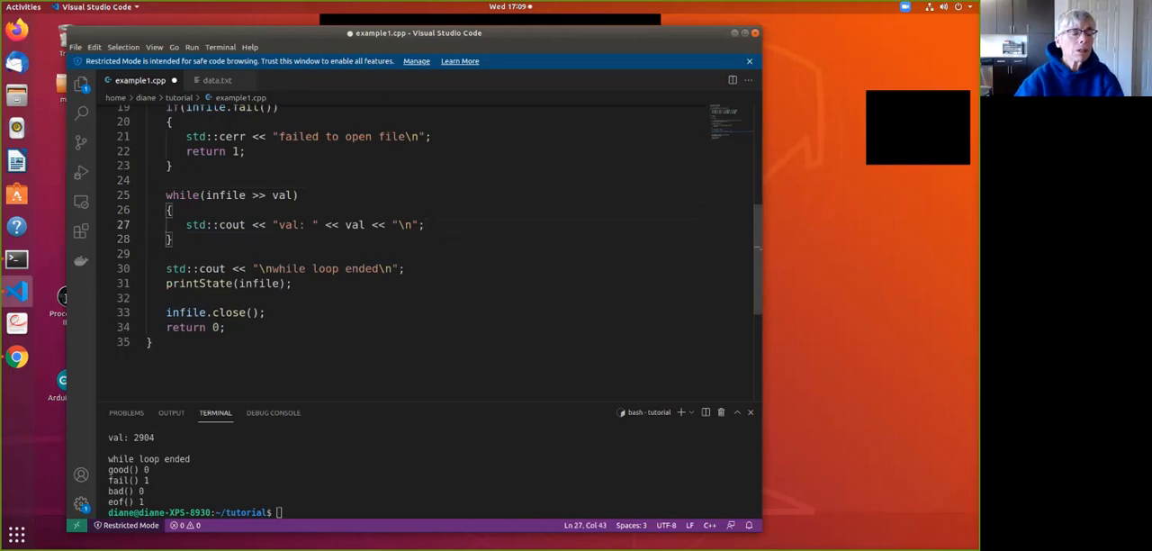
{"action": "left_click_drag", "start_coordinate": [205, 195], "coordinate": [293, 195]}
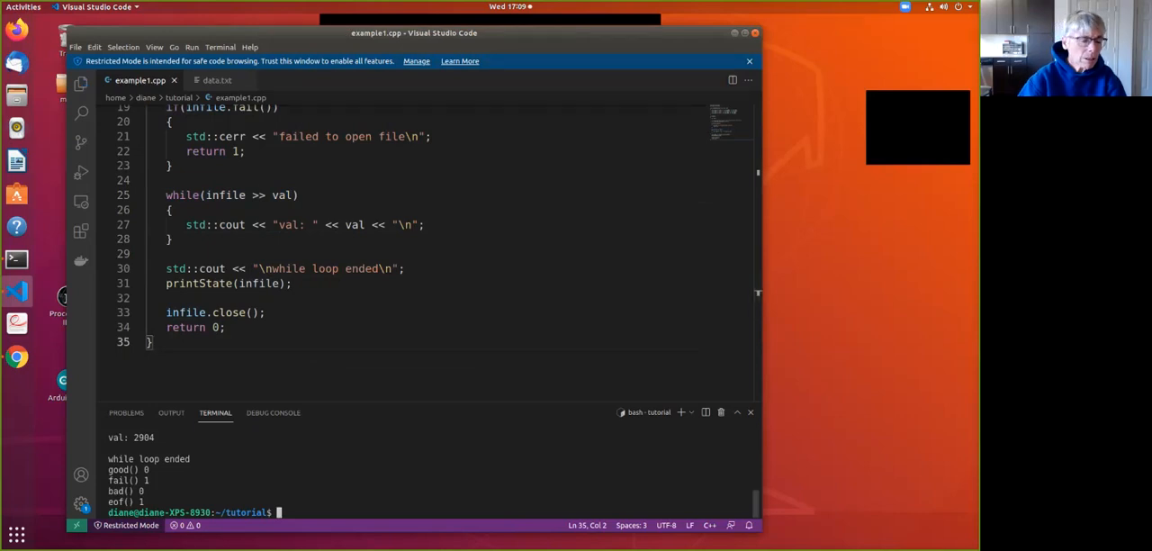
Run clear, g++ -Wall example1.cpp and ./a.out, confirming good 0, fail 1, bad 0, eof 1
{"action": "type", "text": "cl"}
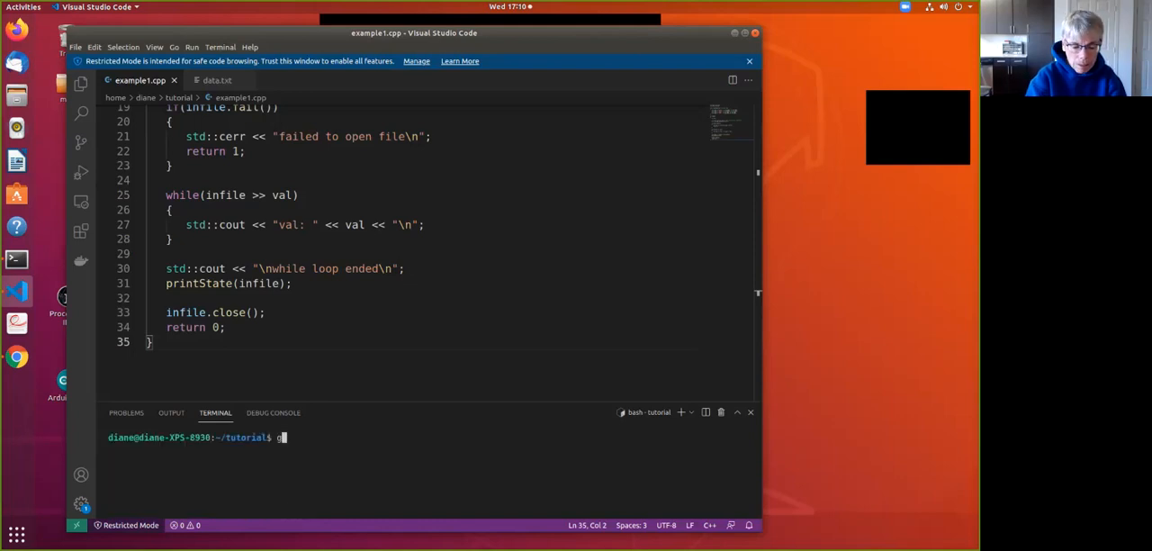
{"action": "type", "text": "g++ -Wall"}
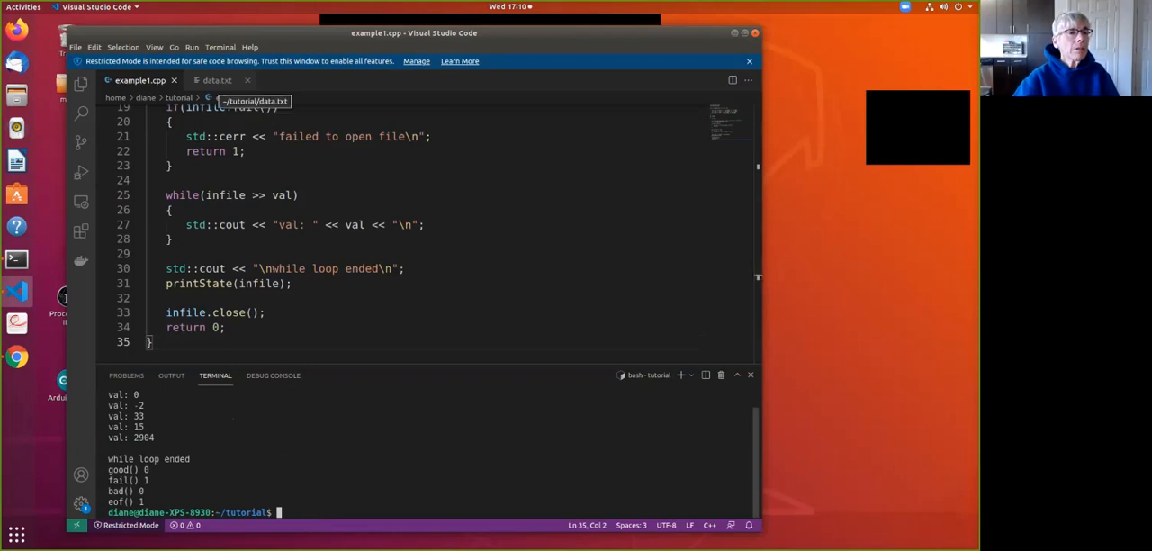
{"action": "left_click", "coordinate": [216, 80]}
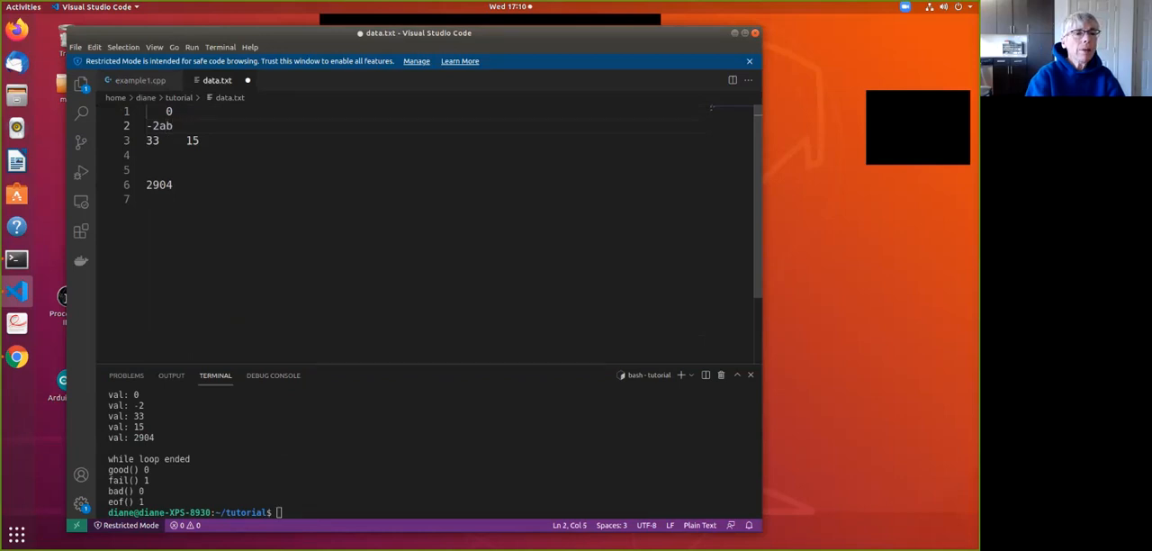
Change data.txt line 2 to -2abc and run ./a.out, showing only 0, -2, fail 1, eof 0
{"action": "type", "text": "c"}
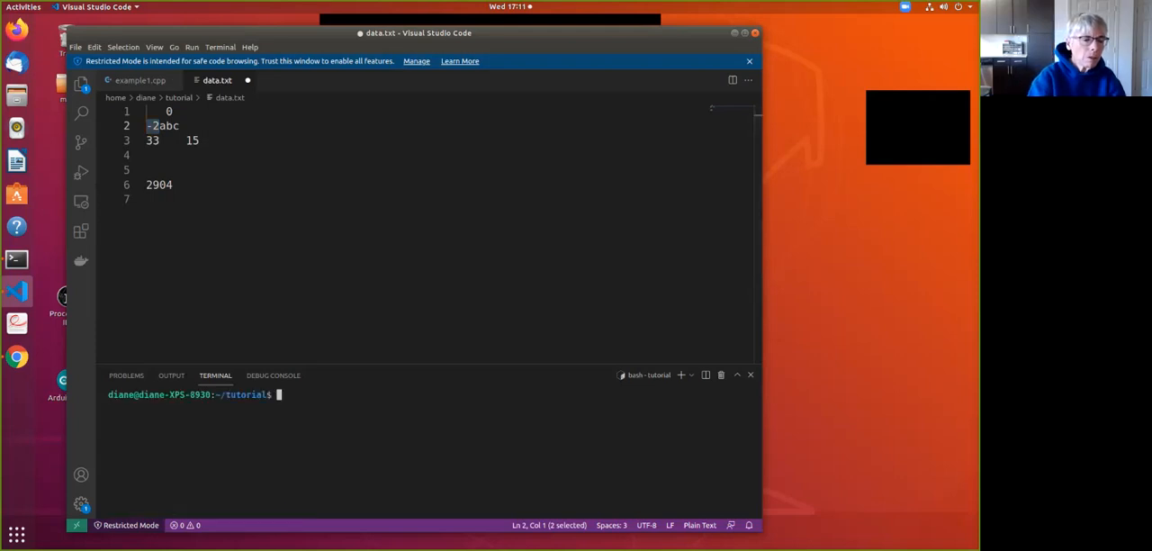
{"action": "type", "text": "./a.out"}
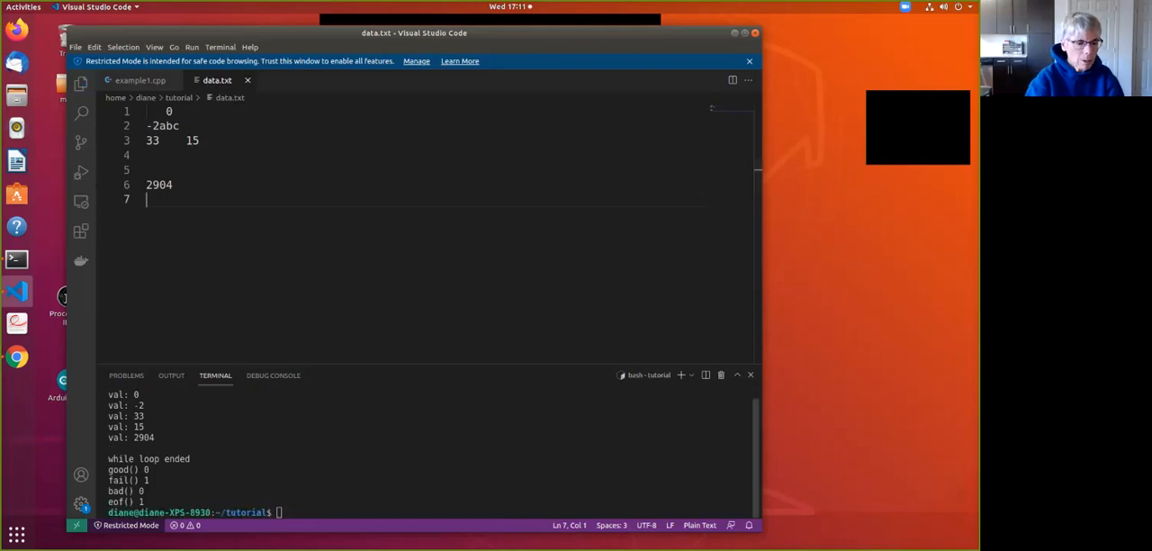
{"action": "type", "text": "ca"}
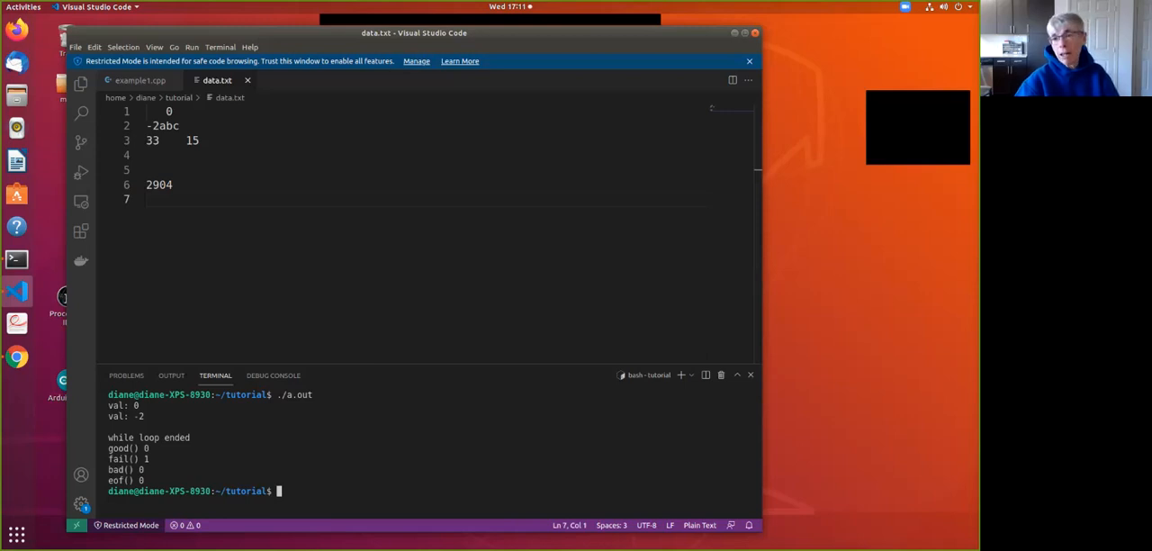
Return to example1.cpp and start typing an if statement after printState(infile) on line 31
{"action": "left_click", "coordinate": [140, 80]}
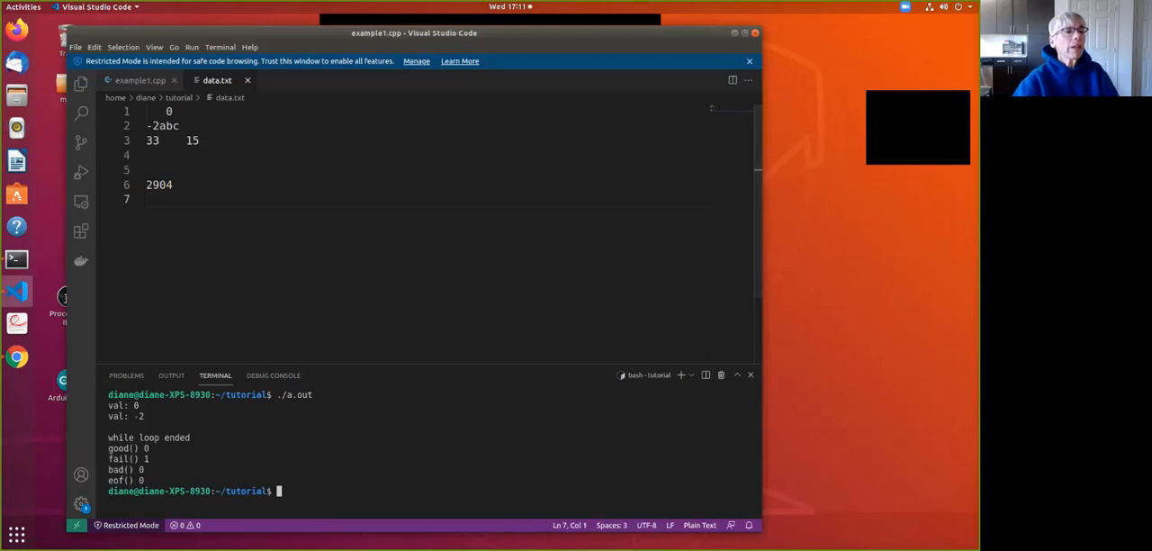
{"action": "left_click", "coordinate": [139, 80]}
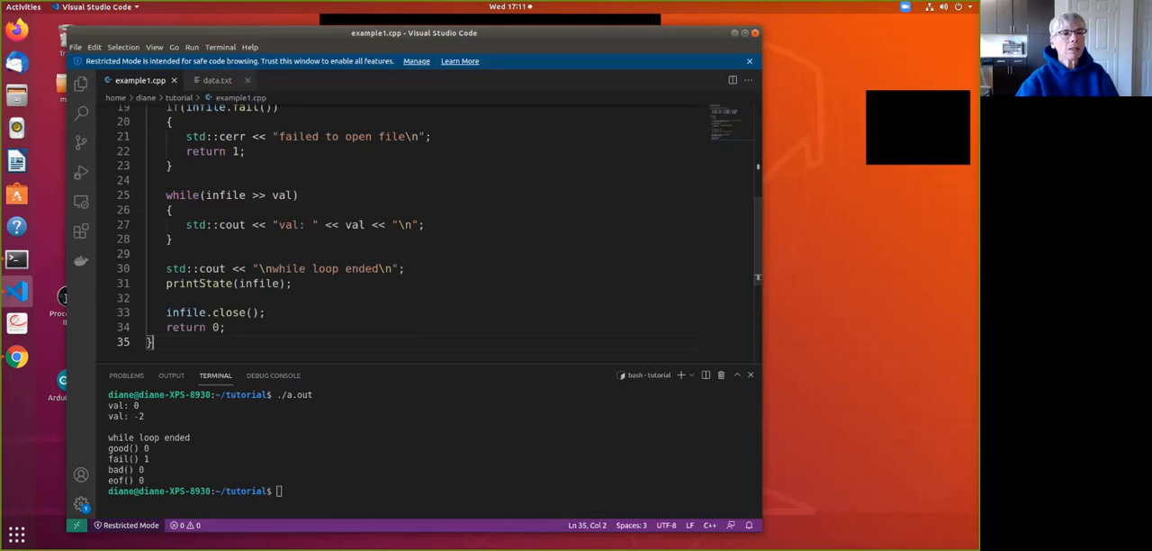
{"action": "left_click", "coordinate": [216, 81]}
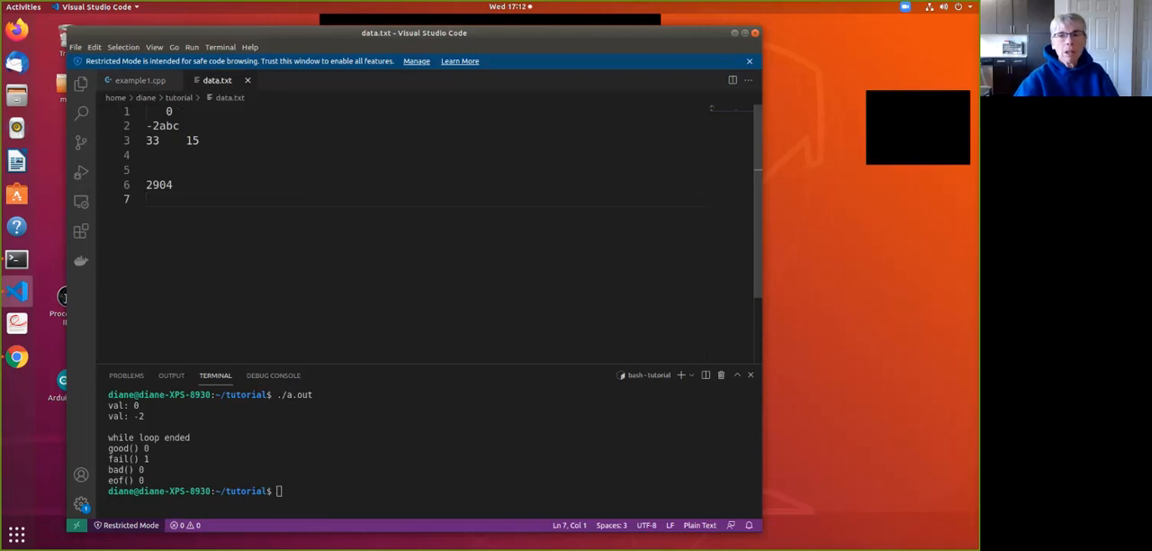
{"action": "left_click", "coordinate": [141, 80]}
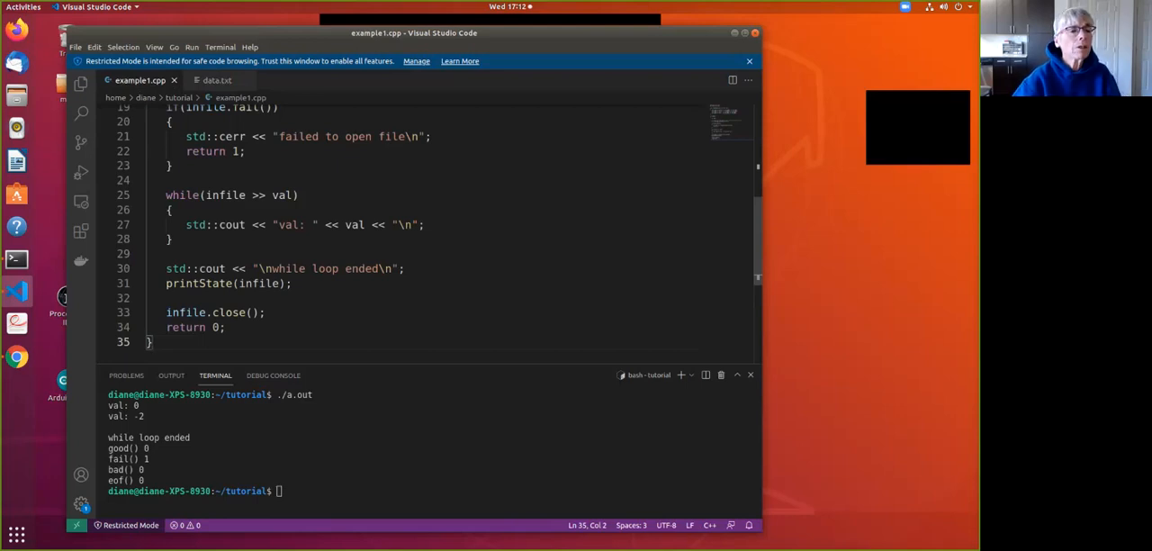
{"action": "left_click", "coordinate": [291, 284]}
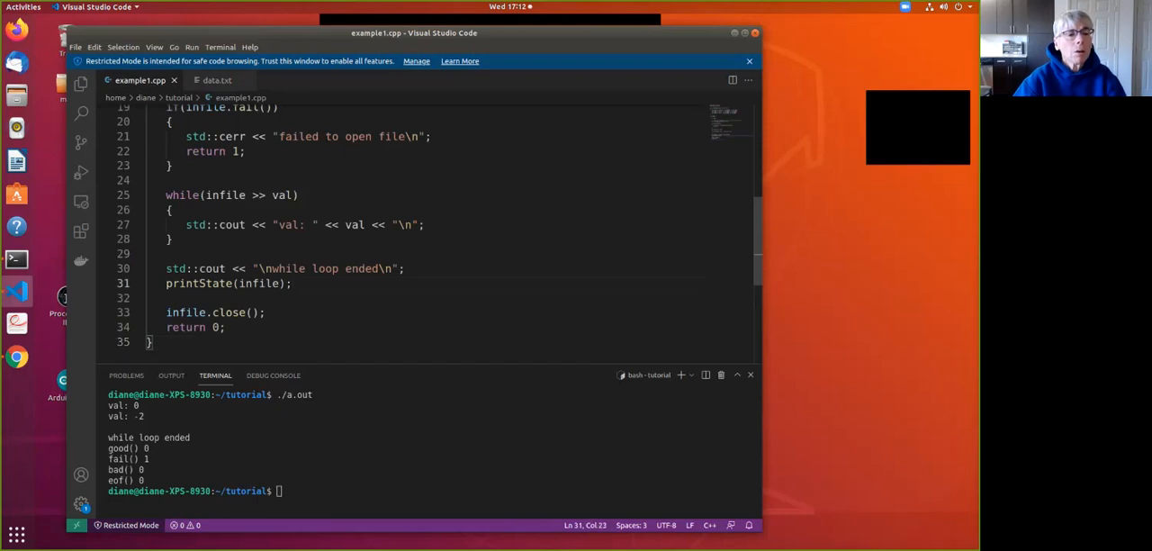
{"action": "type", "text": "if("}
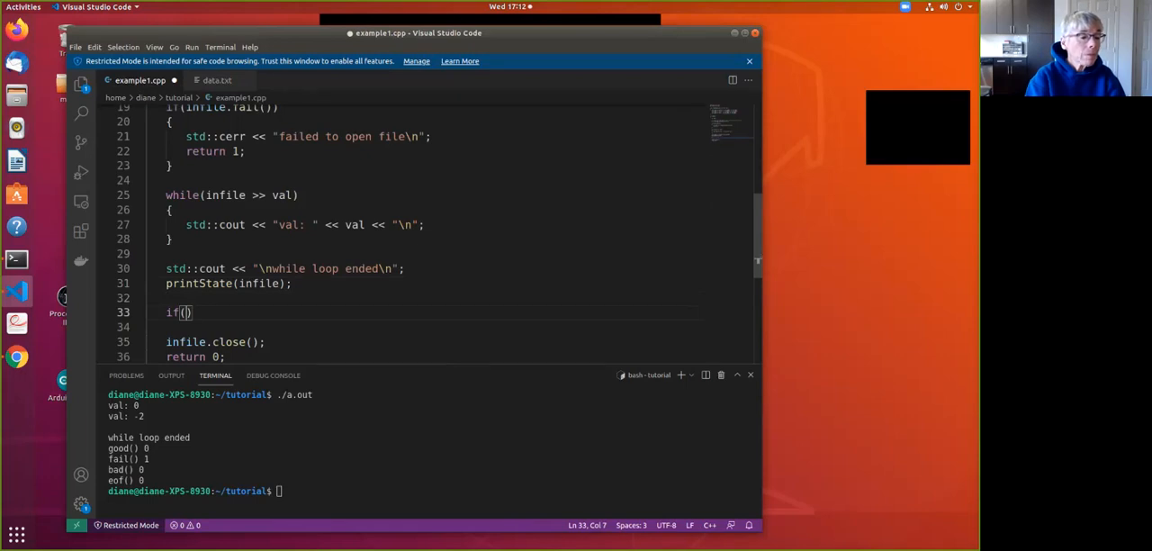
Type if(infile.eof()) { std::cout << "successfully read all file data\n"; } after printState
{"action": "type", "text": "infile.eof("}
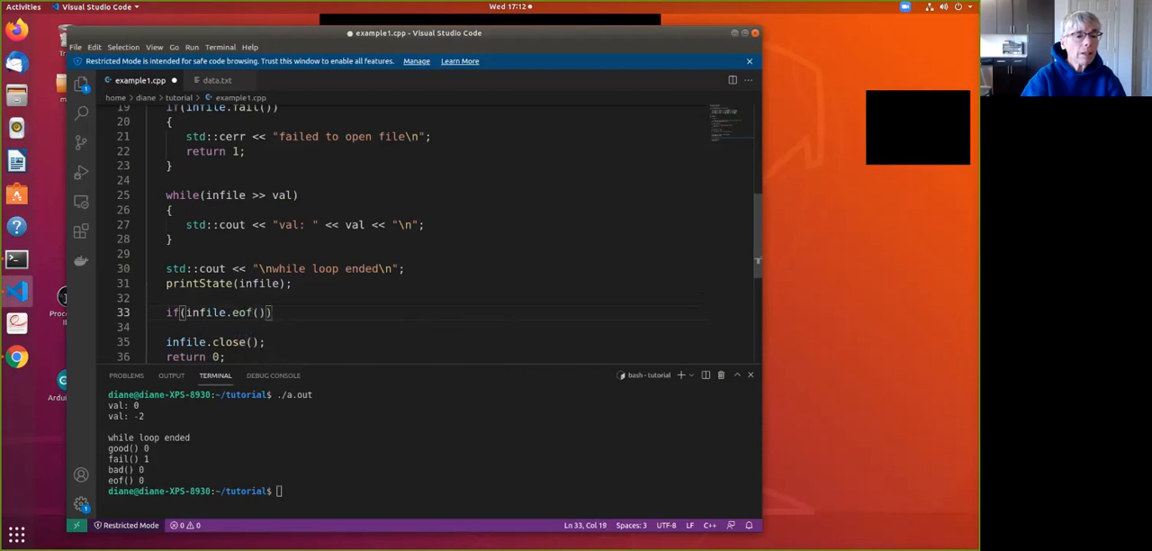
{"action": "type", "text": "{"}
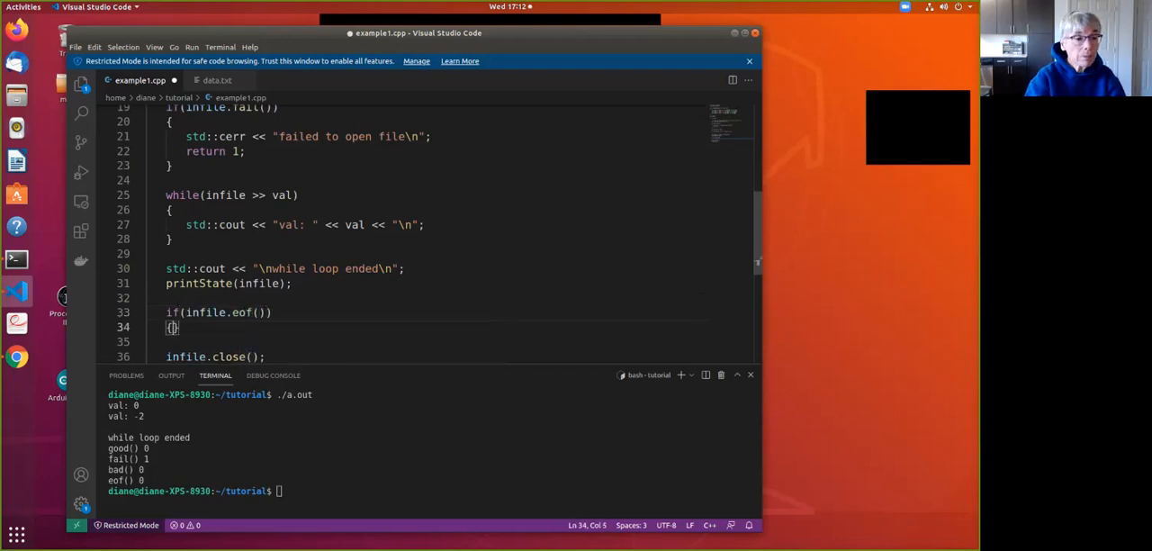
{"action": "type", "text": "s"}
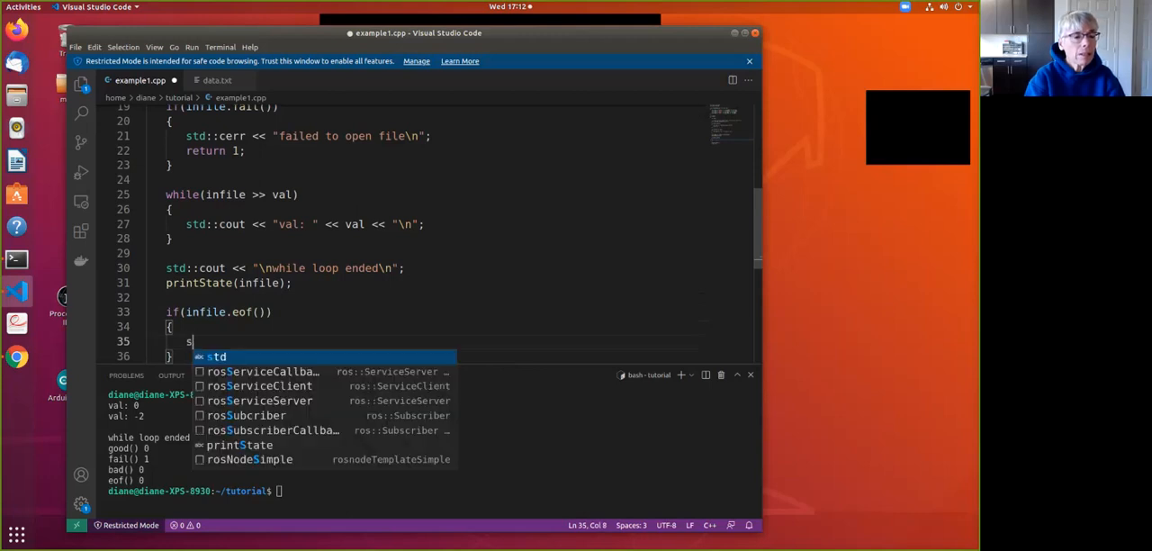
{"action": "type", "text": "td::cout"}
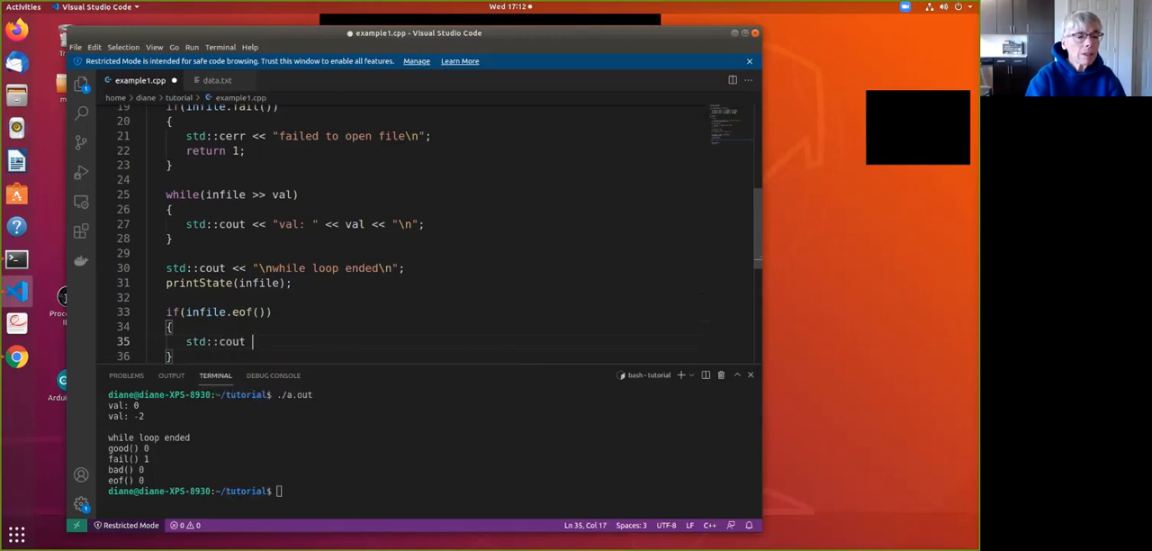
{"action": "type", "text": "\"s"}
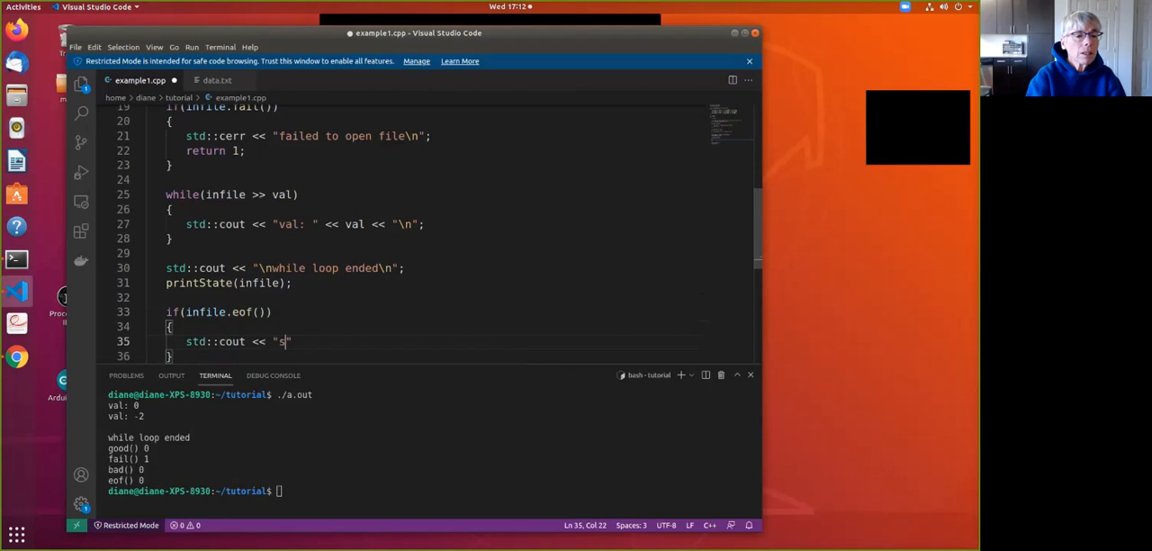
{"action": "type", "text": "uccessfully read all"}
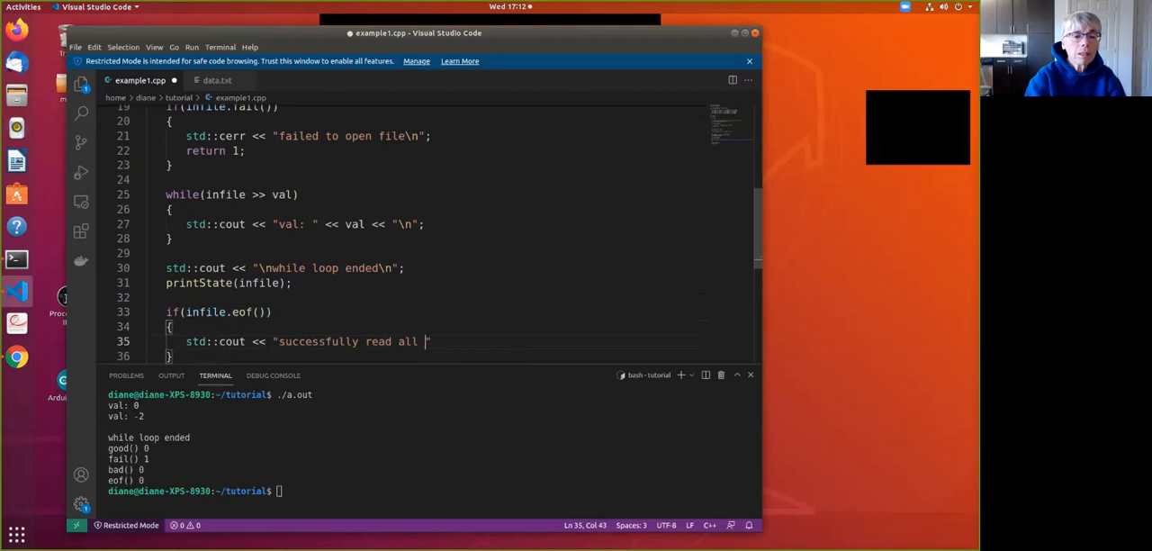
{"action": "type", "text": "file data"}
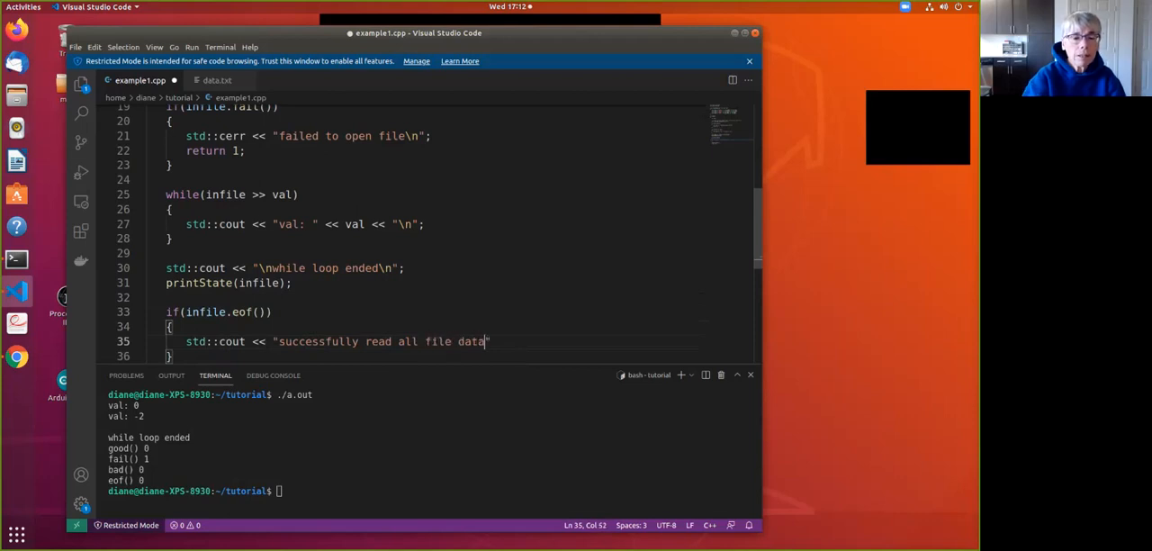
{"action": "type", "text": "\\\""}
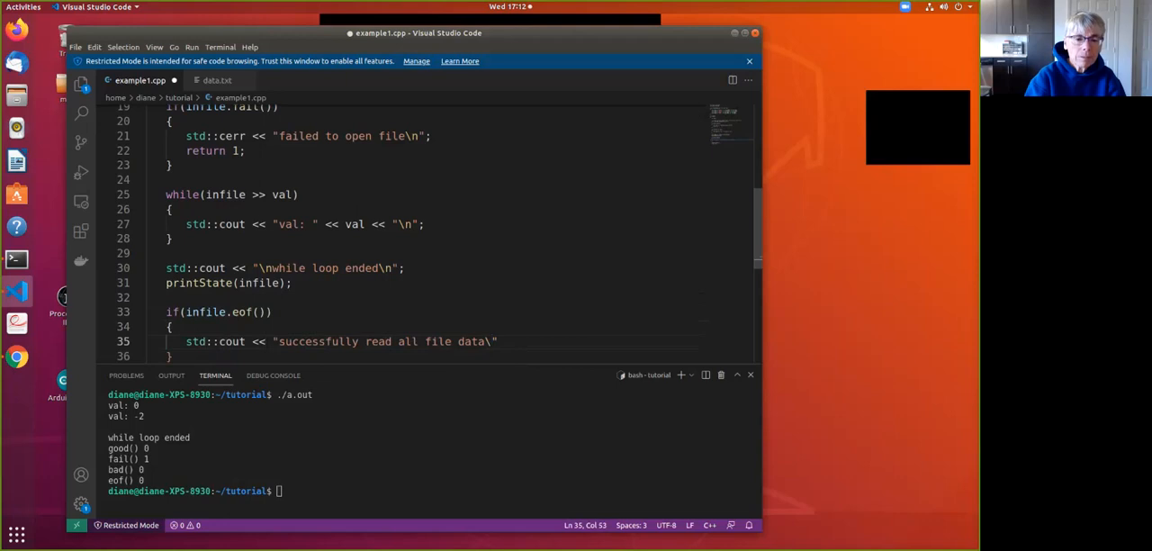
{"action": "type", "text": "n\";"}
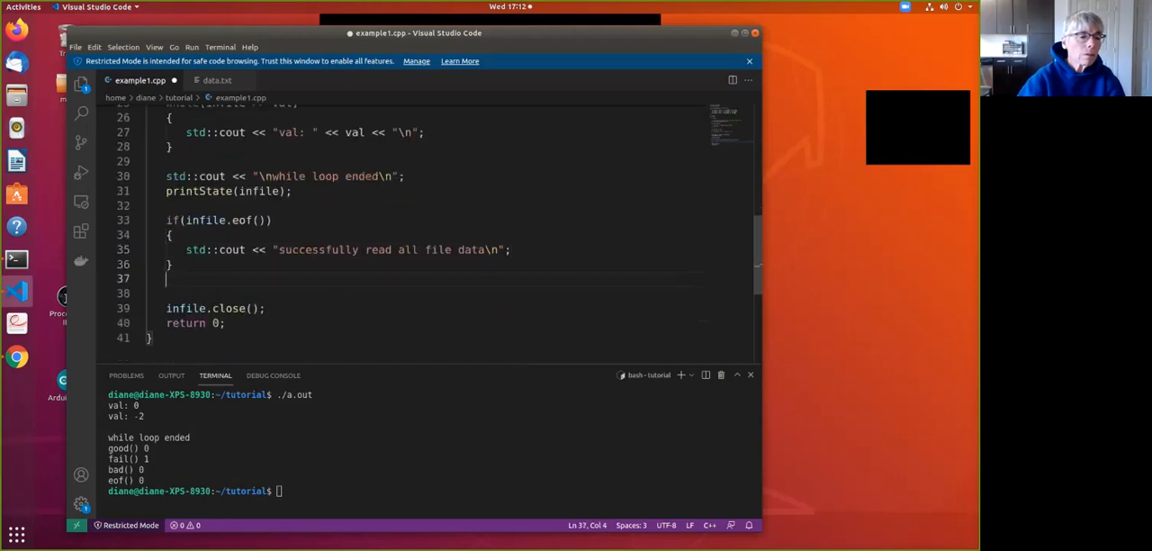
Type else { std::cout << "failed to read until end of file\n"; } after the if block
{"action": "type", "text": "else"}
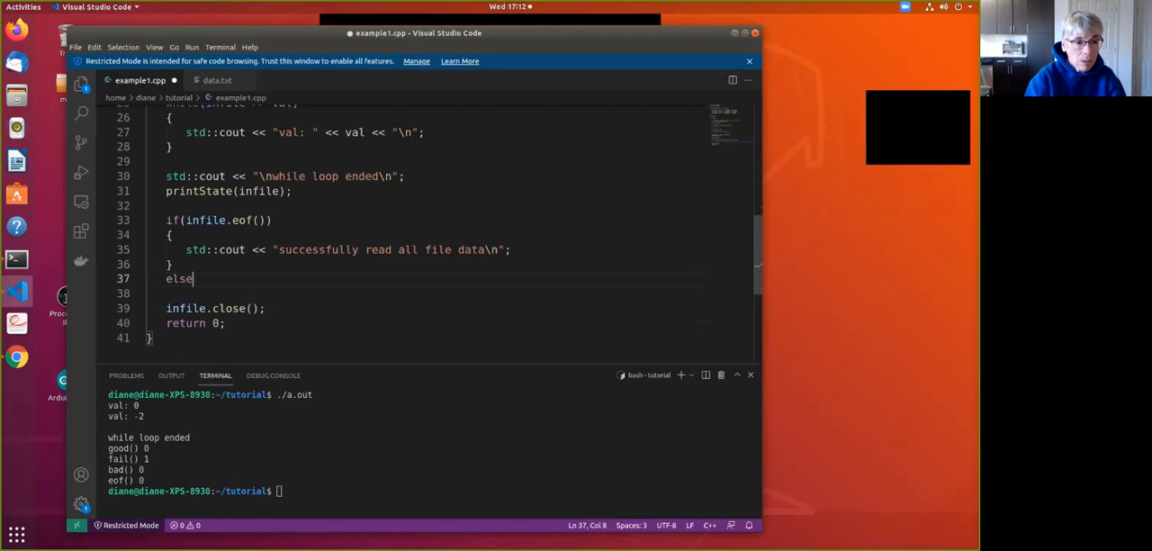
{"action": "type", "text": "s"}
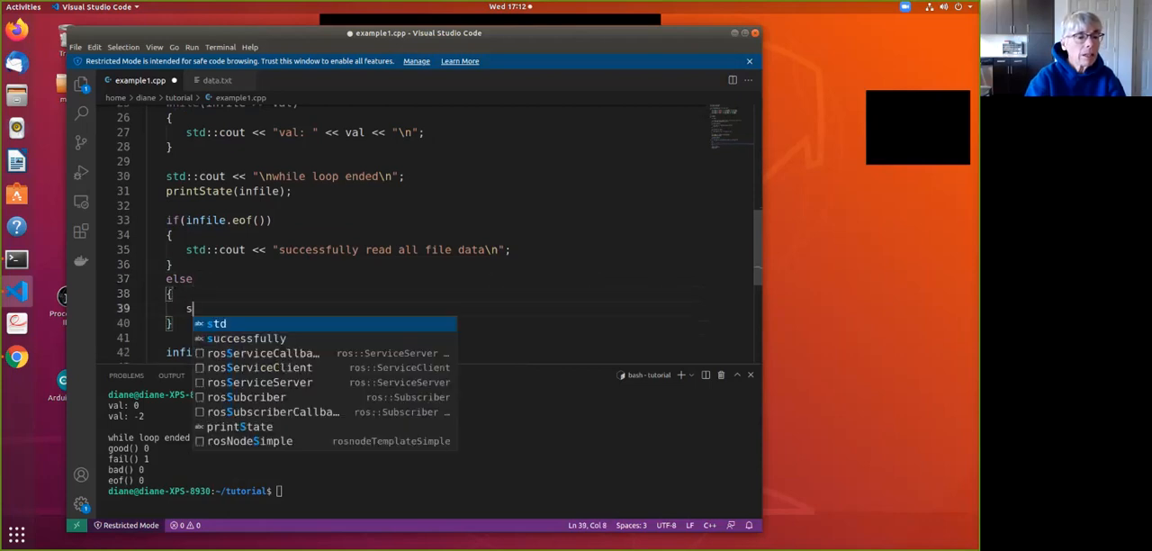
{"action": "type", "text": "td::cout << \"\""}
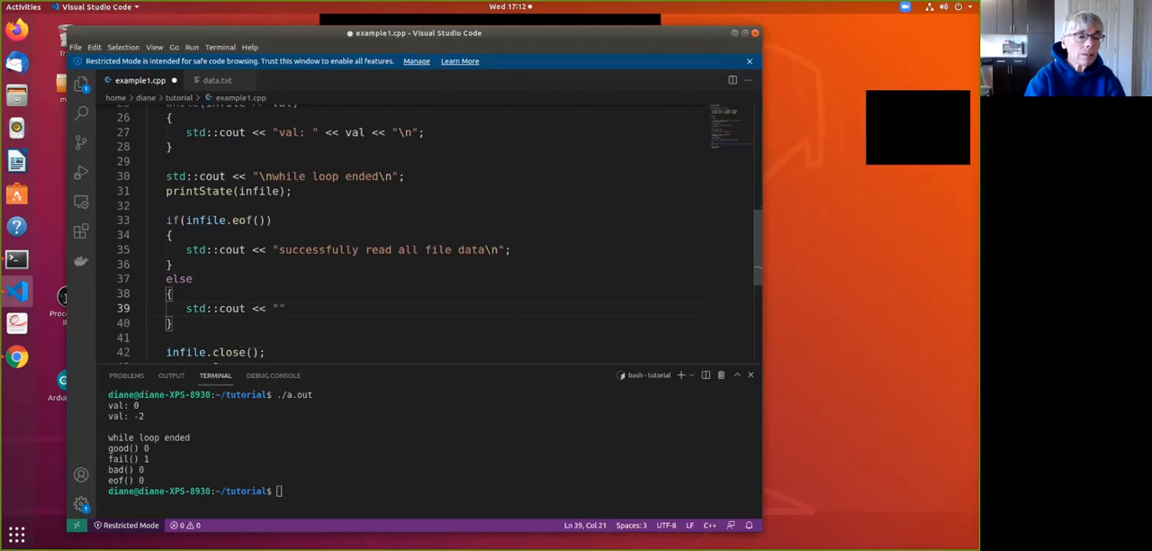
{"action": "type", "text": "failed to read until end"}
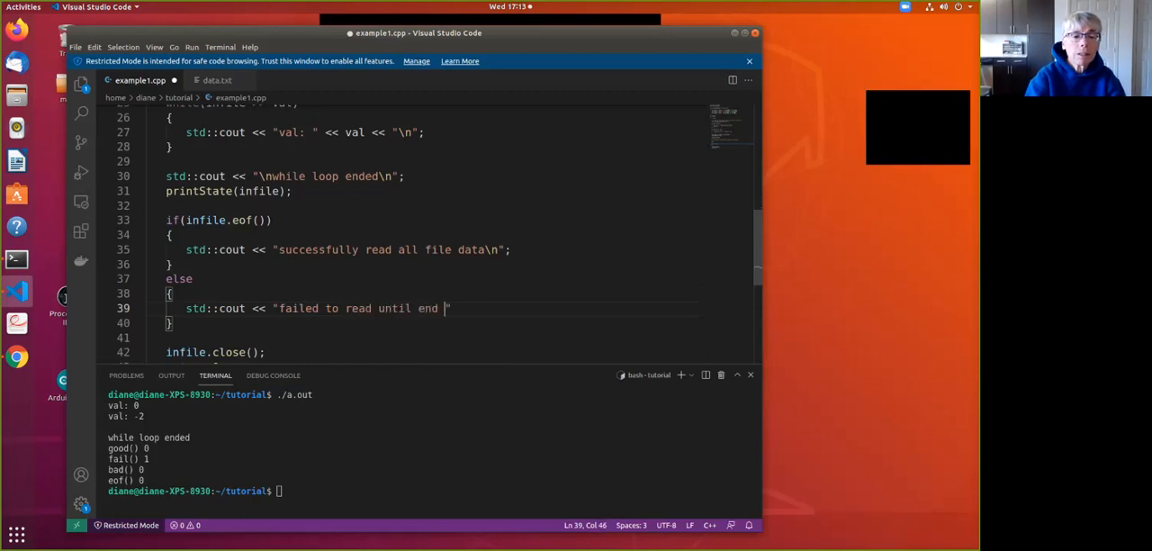
{"action": "type", "text": "of file"}
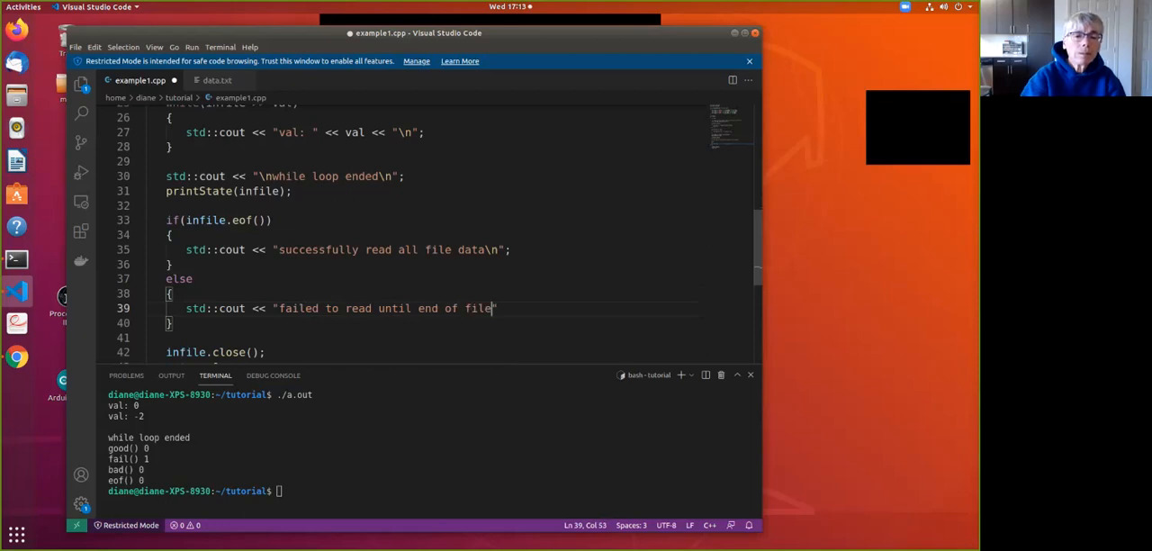
{"action": "type", "text": "\\n\""}
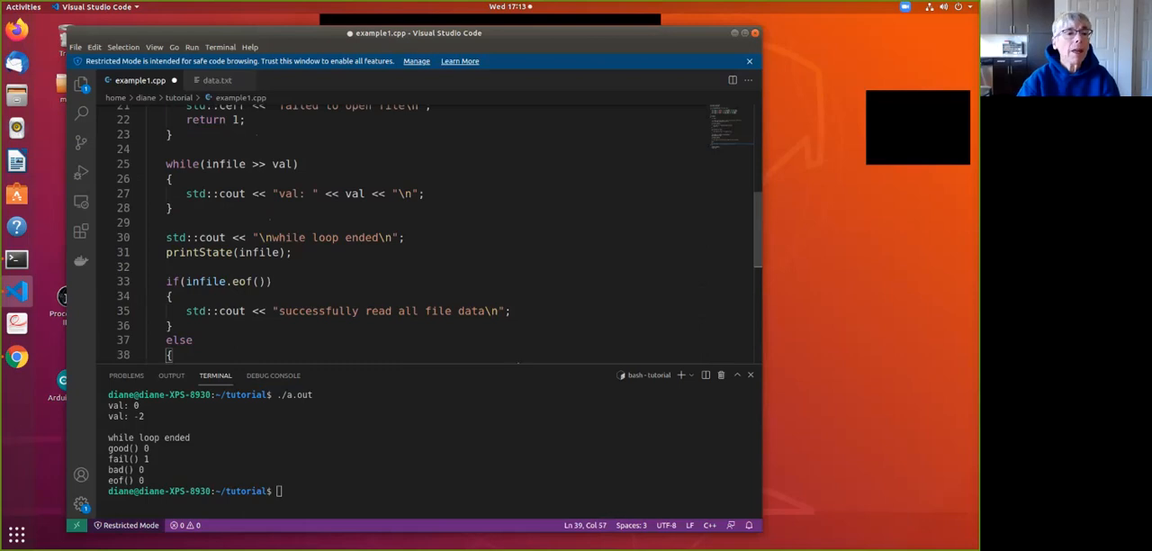
{"action": "scroll", "scroll_direction": "down", "scroll_amount": 3}
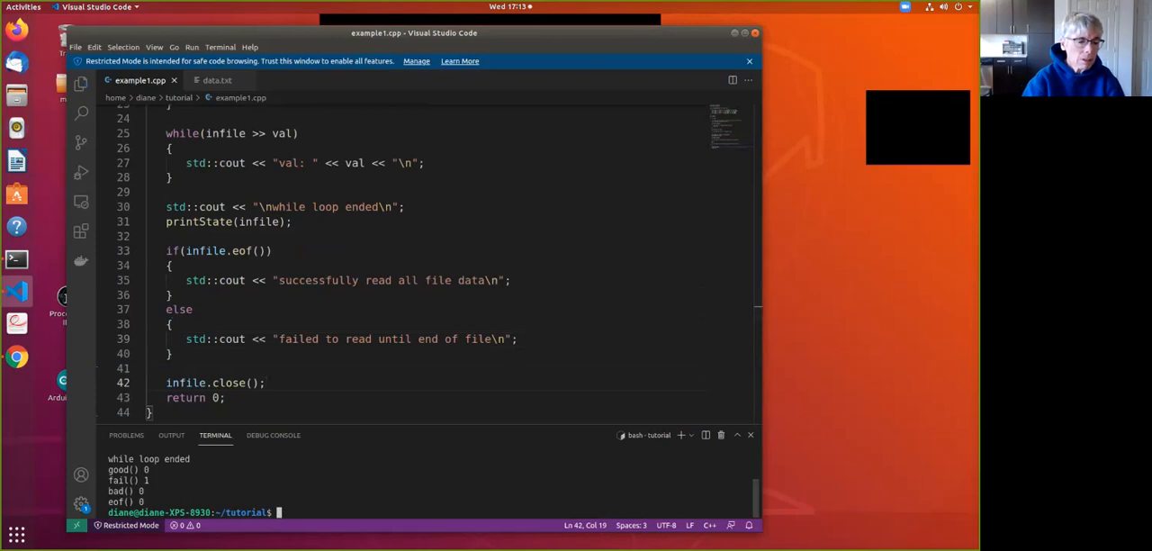
Compile with g++ -Wall example1.cpp and run ./a.out, ending with 'failed to read until end of file'
{"action": "type", "text": "./a.out"}
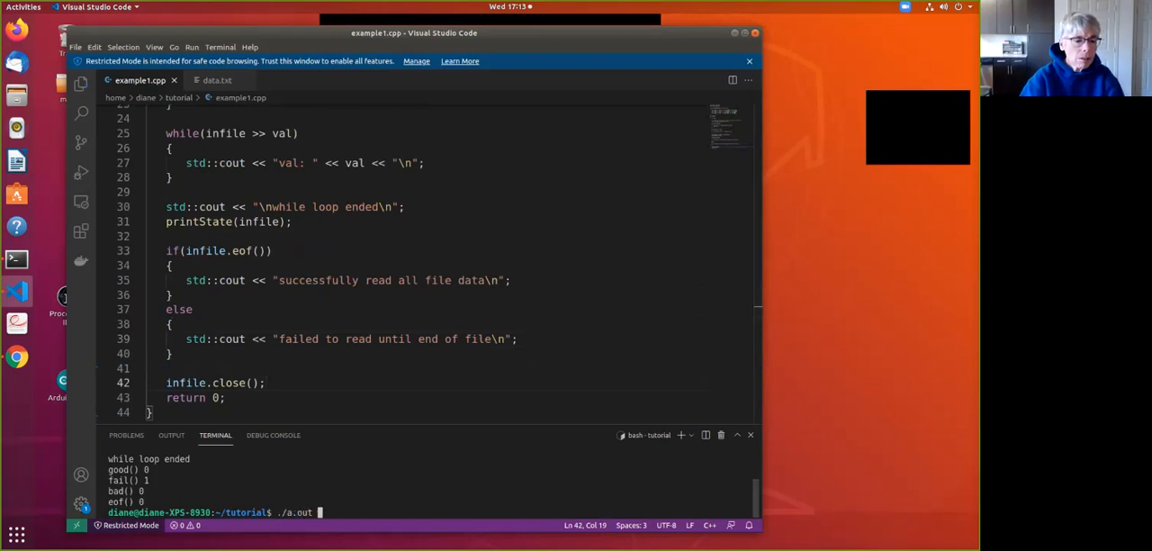
{"action": "type", "text": "g++ -Wall example1.cpp"}
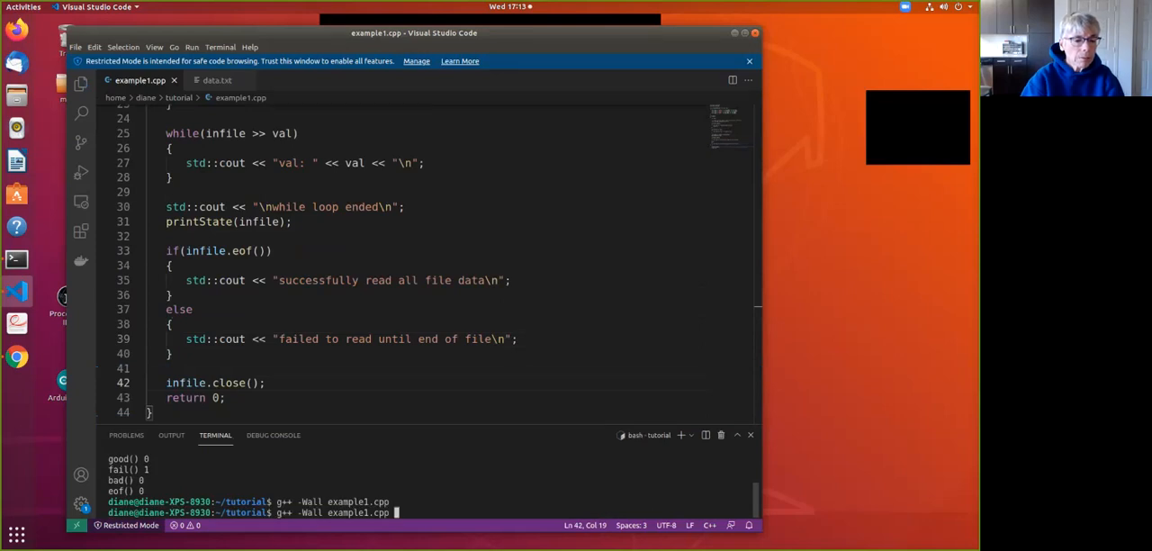
{"action": "type", "text": "./a.out"}
{"action": "key", "text": "Return"}
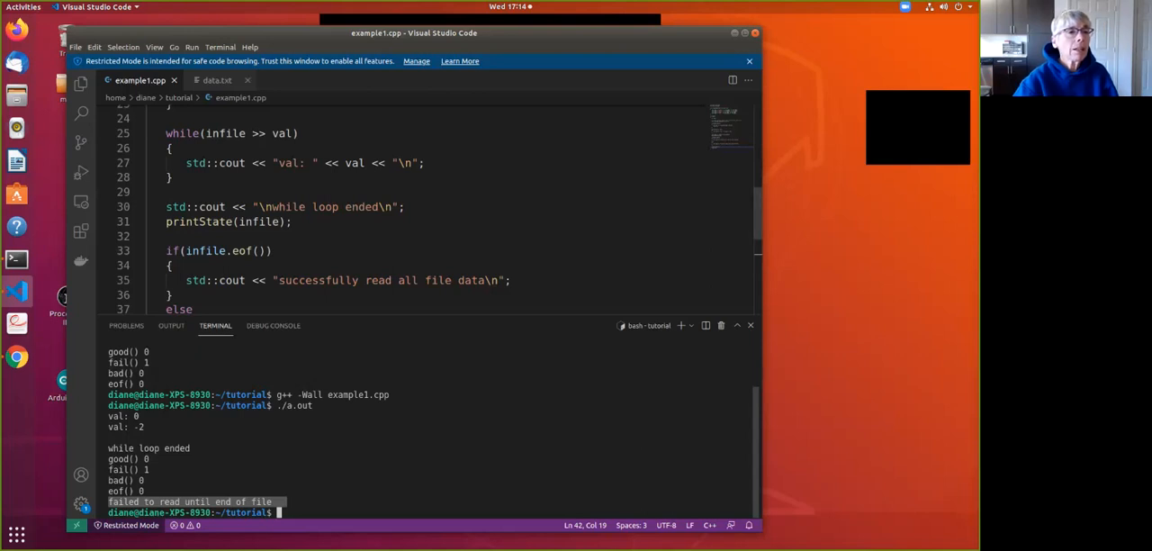
Clear the earlier program output from the terminal with the clear command
{"action": "left_click", "coordinate": [217, 80]}
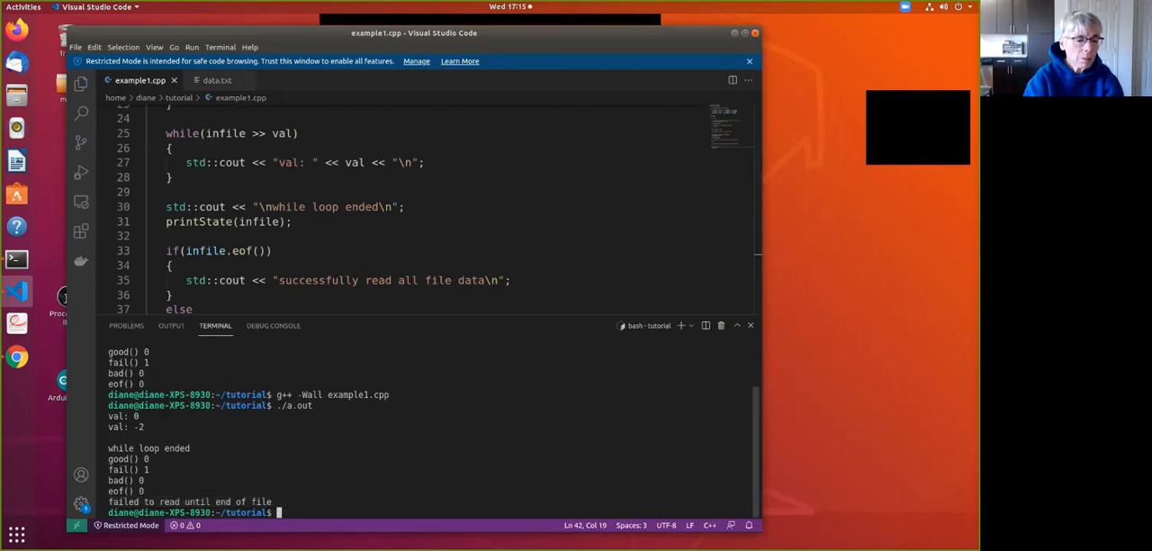
{"action": "type", "text": "clear"}
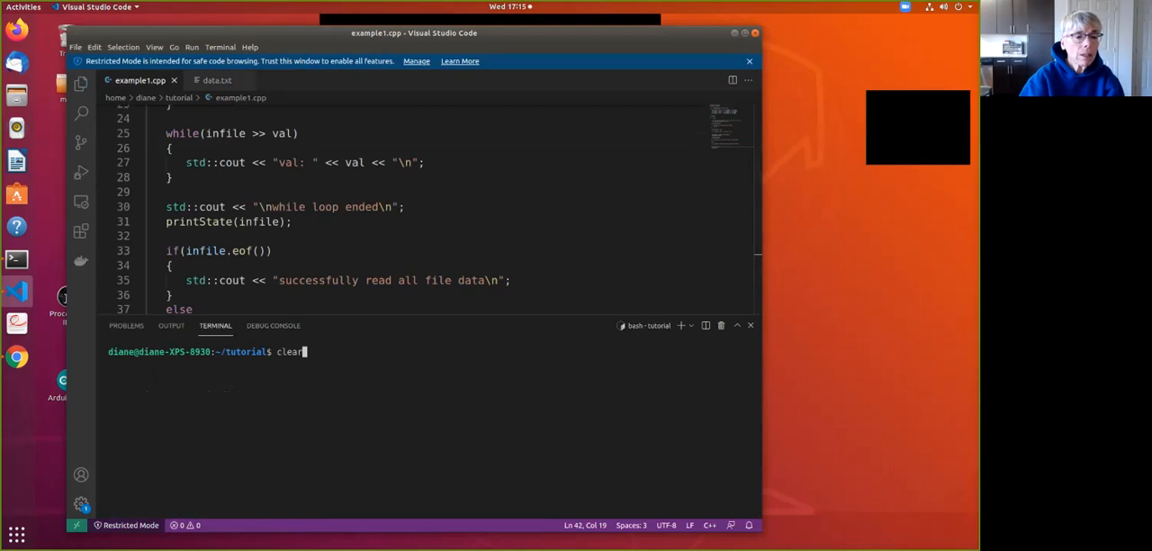